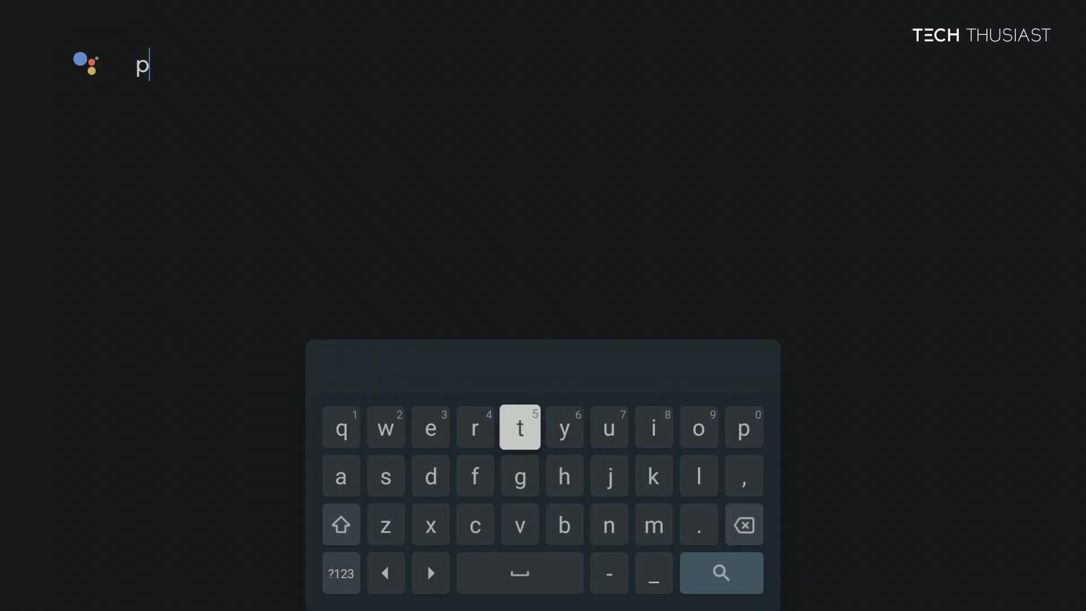
Step: Search the Play Store for 'projectivy' and select the Projectivy Launcher result
left_click(698, 426)
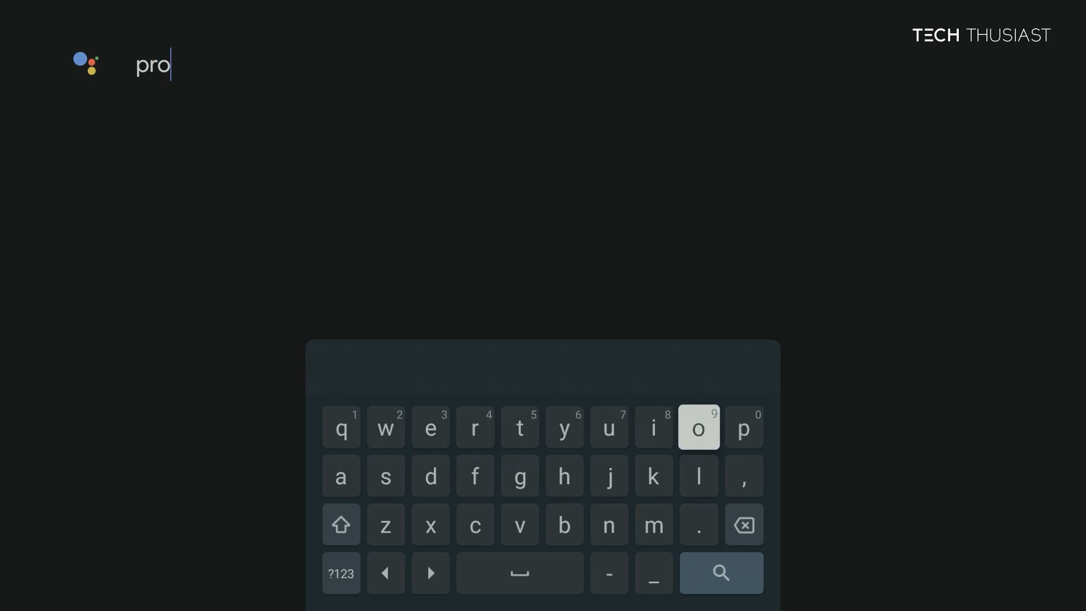
left_click(608, 476)
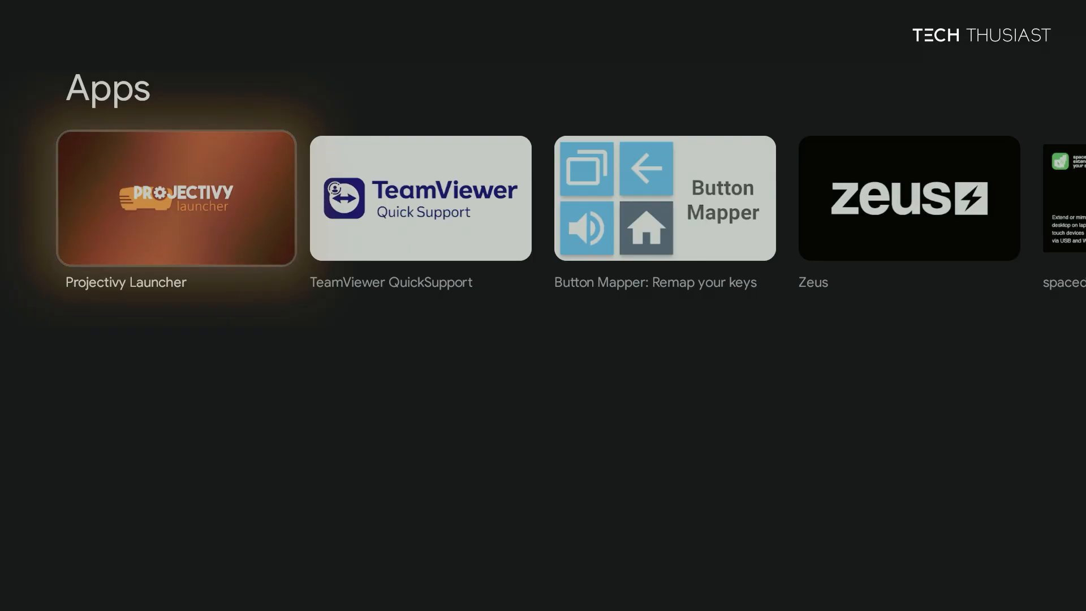
left_click(176, 197)
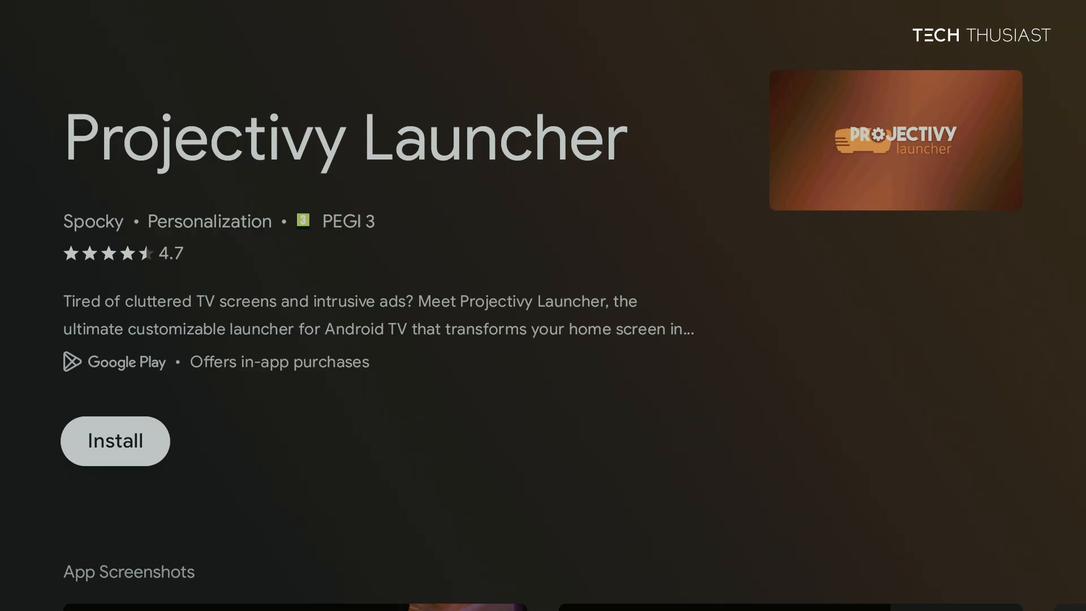
Step: Install Projectivy Launcher and advance past its permissions introduction
left_click(114, 441)
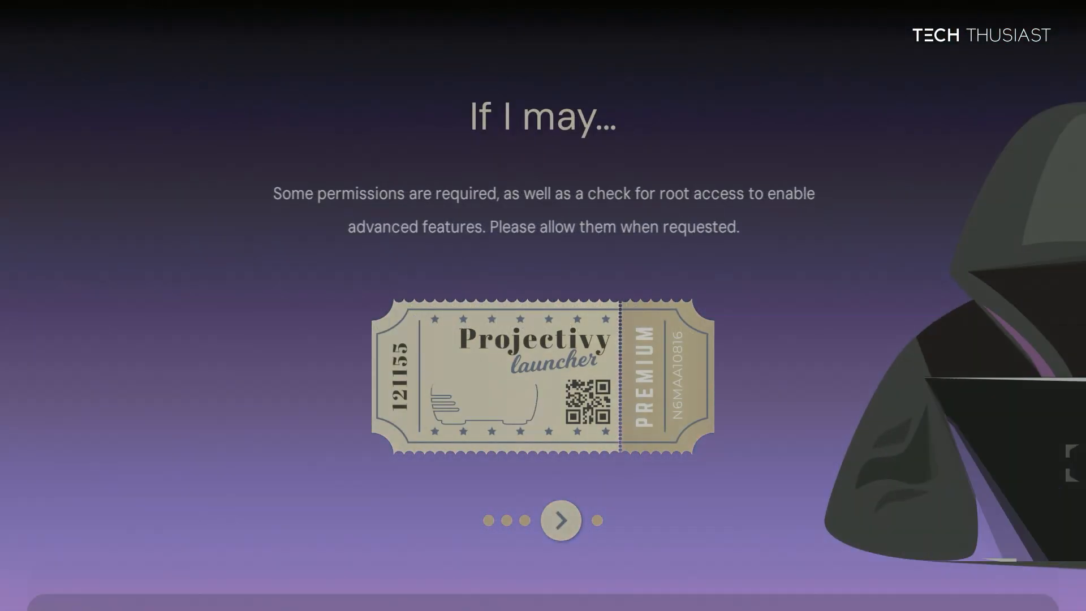
left_click(561, 519)
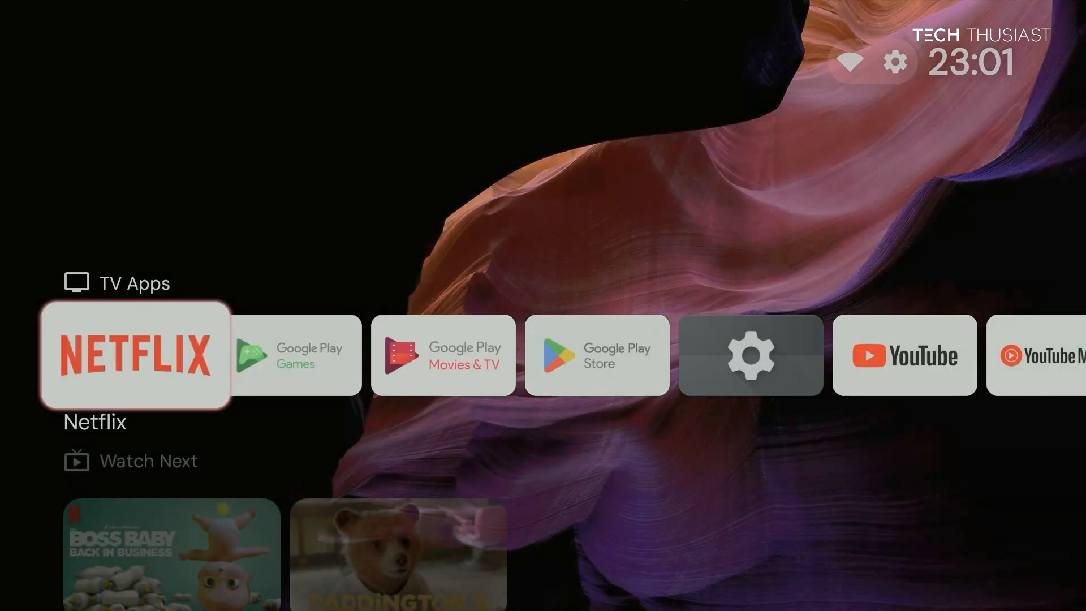
Step: Browse the TV Apps row and bring up the options menu for the Netflix tile
scroll("right", 3)
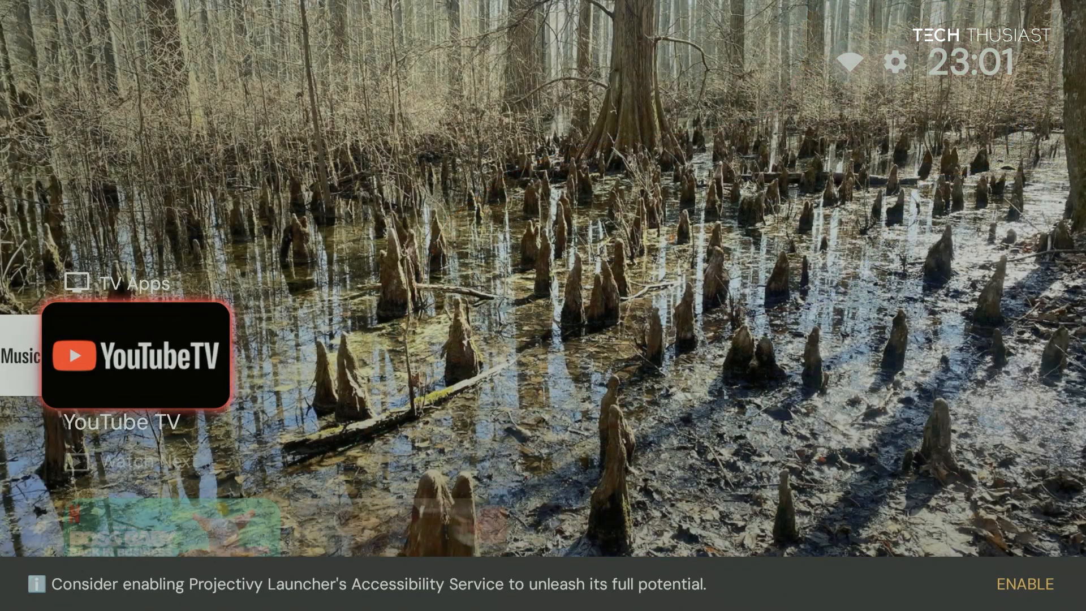
scroll("left", 3)
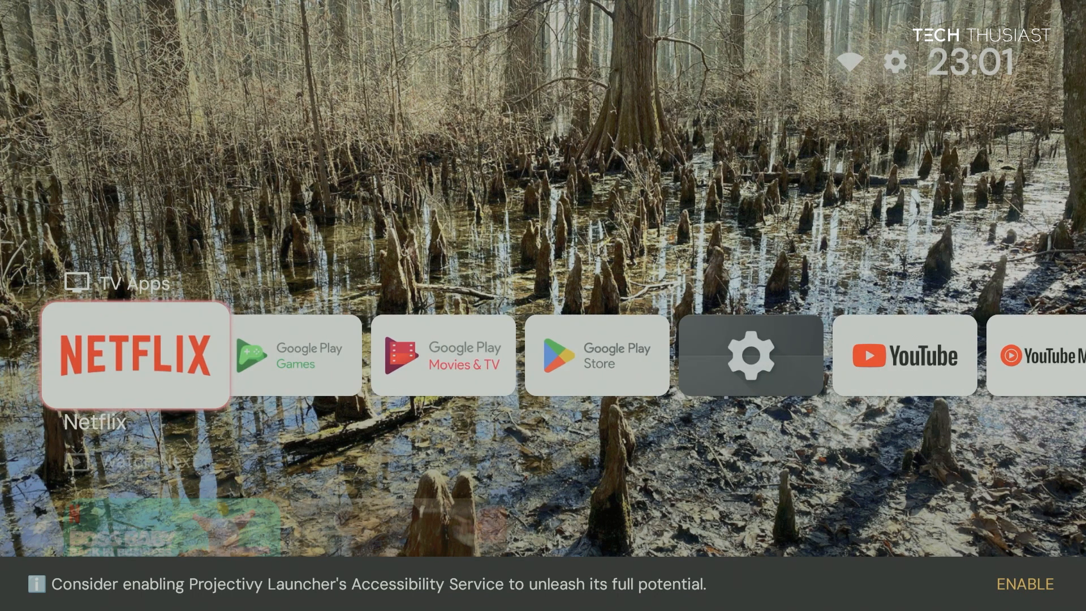
left_click(136, 355)
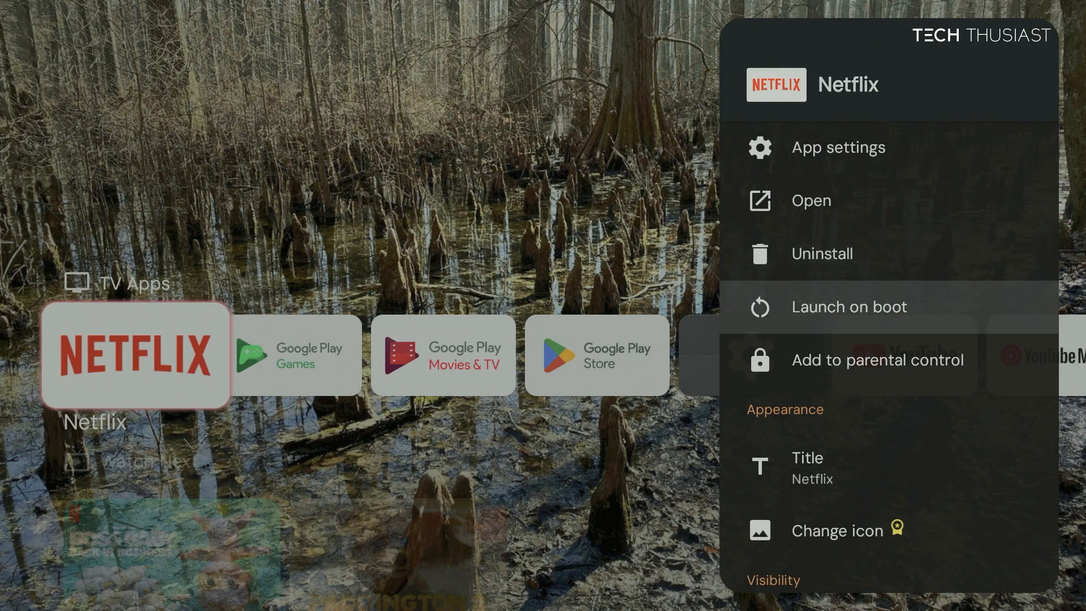
Step: Scroll through Netflix's hide, reorder and move choices down to the category settings
scroll("down", 3)
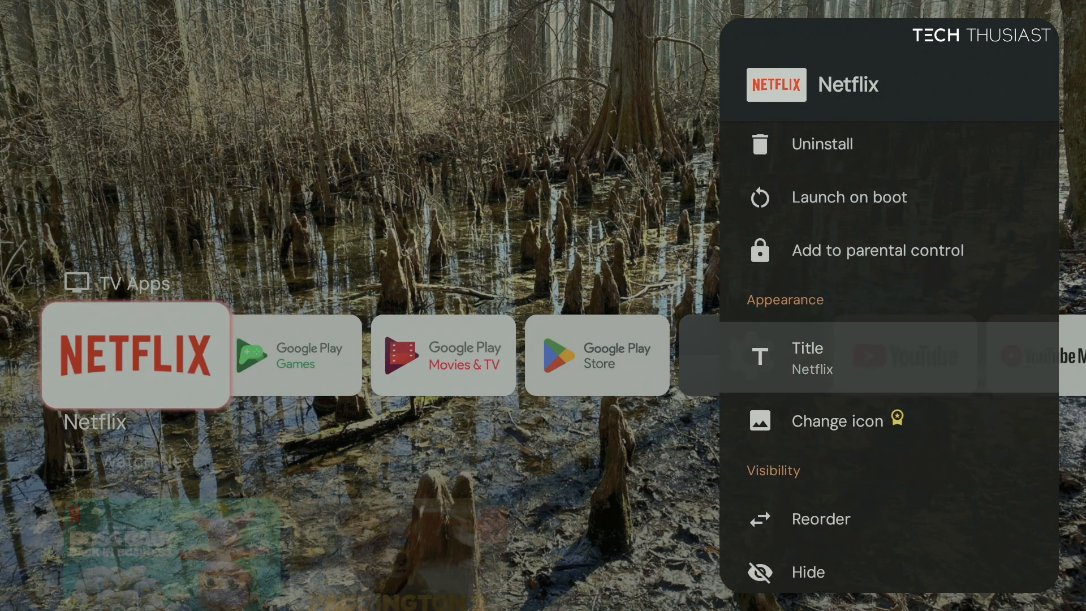
scroll("down", 3)
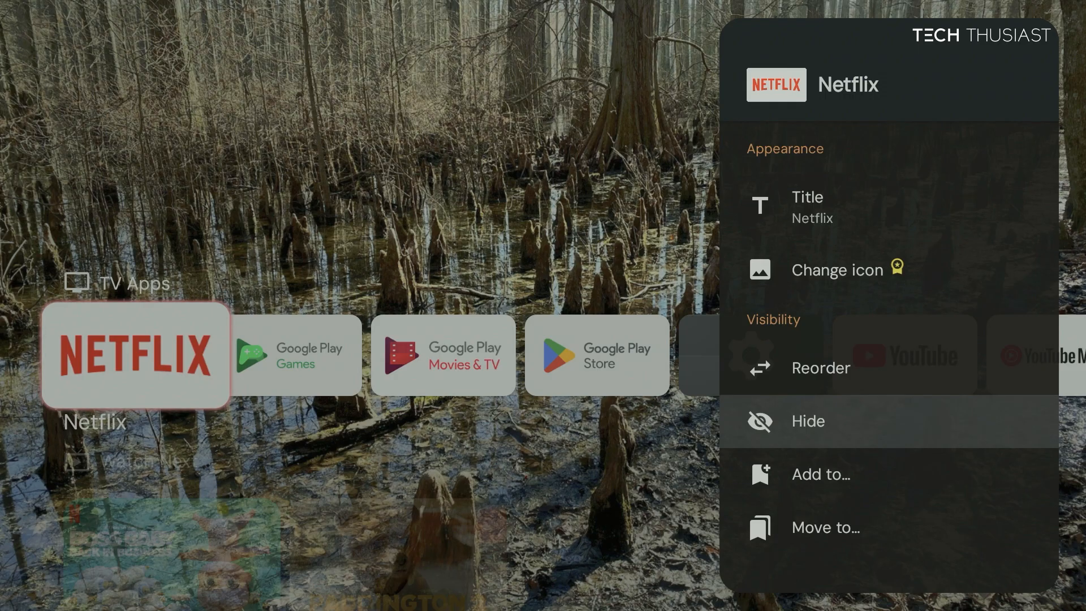
left_click(807, 421)
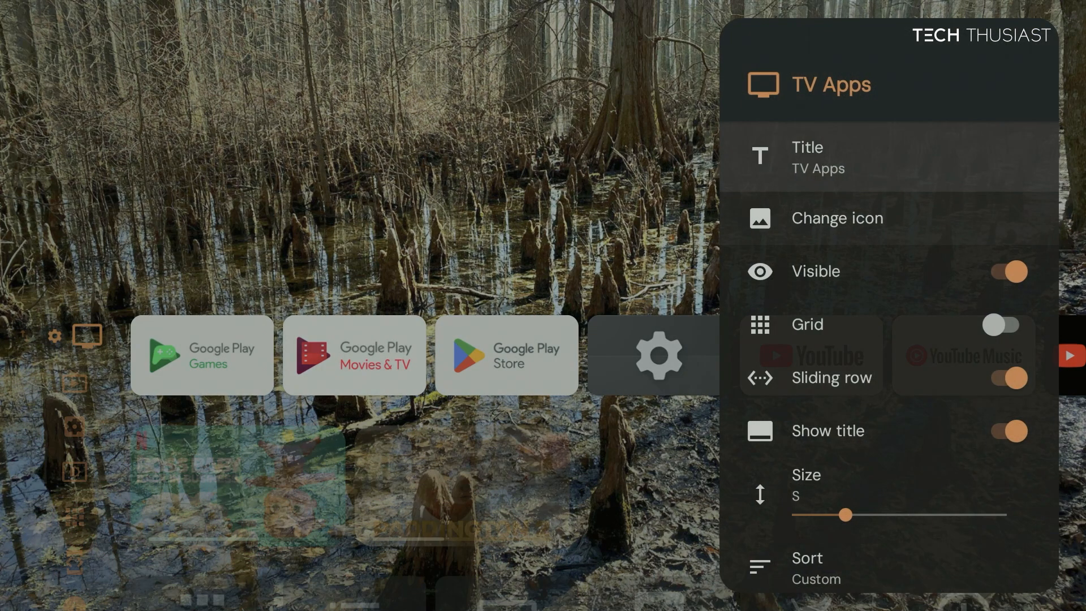
Step: Turn the About category's Visible switch off so it is hidden from the home screen
scroll("down", 3)
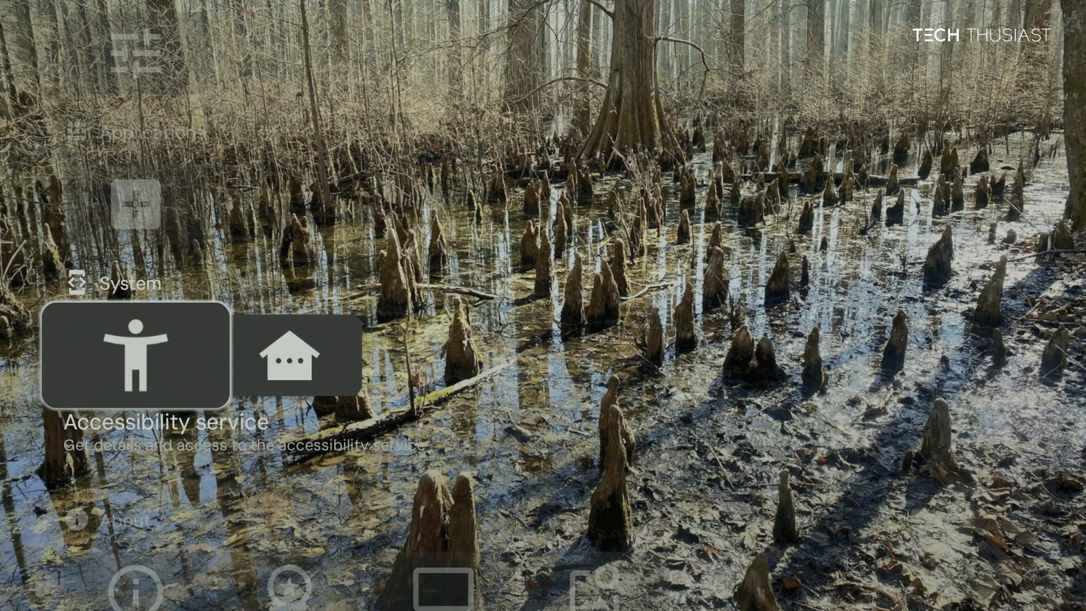
scroll("down", 3)
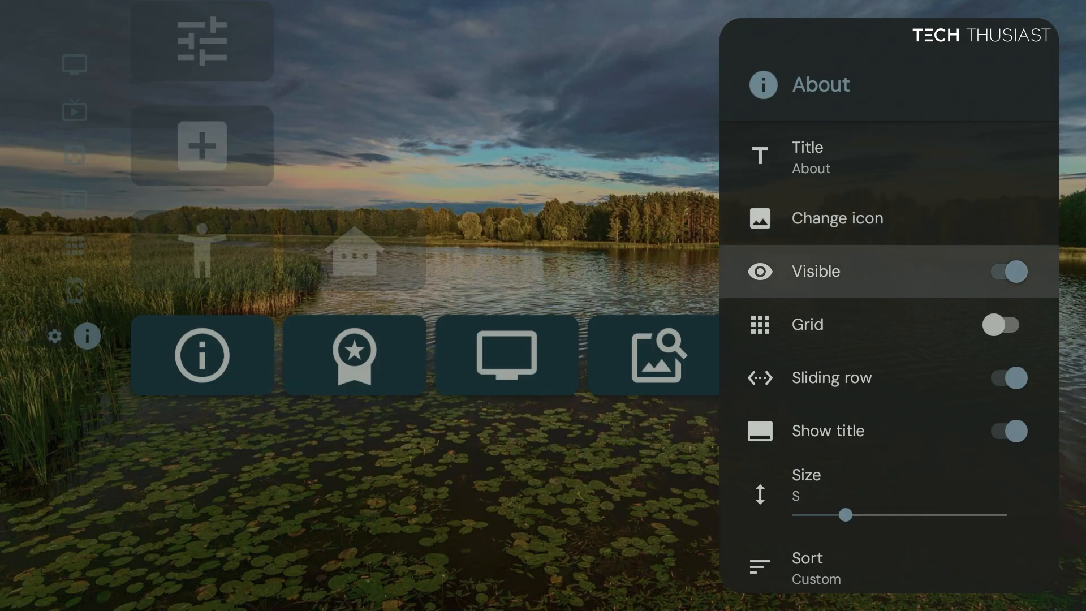
left_click(1003, 270)
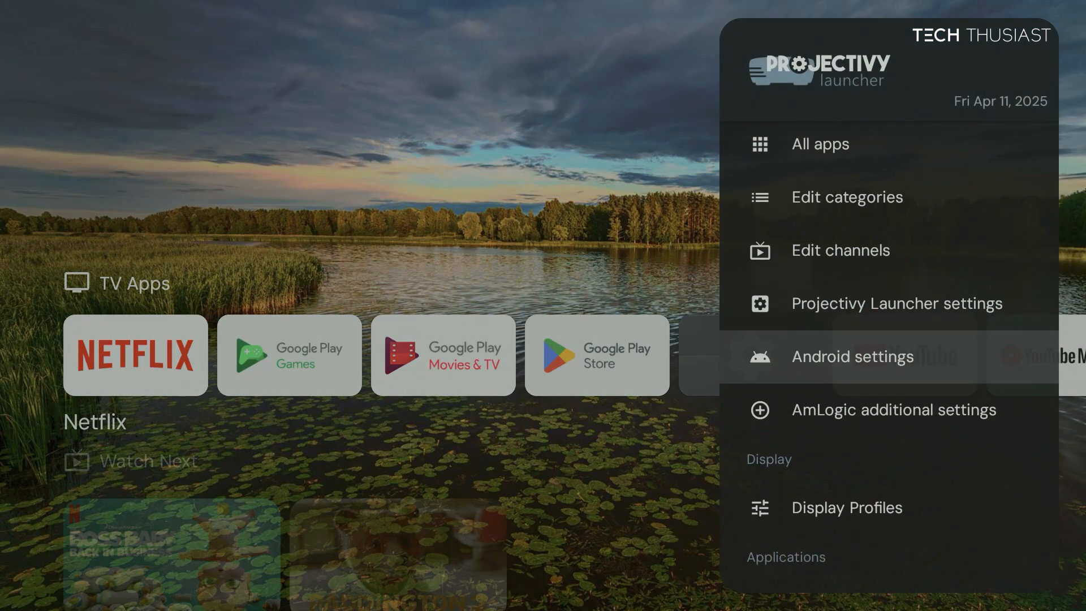
Step: Enable Projectivy Launcher's accessibility service under Android settings > System > Accessibility
left_click(852, 357)
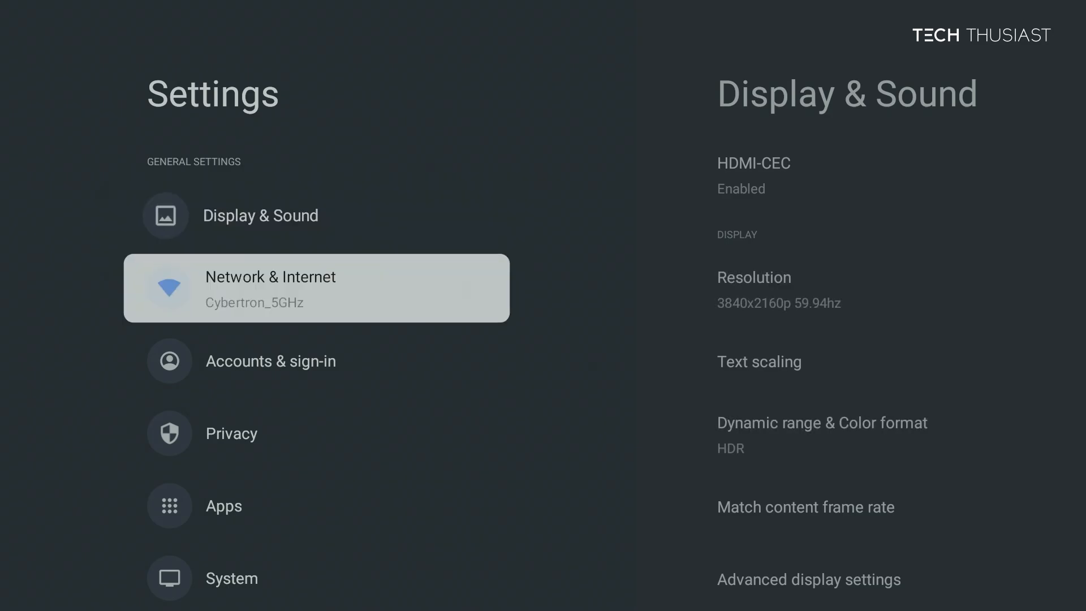
left_click(231, 577)
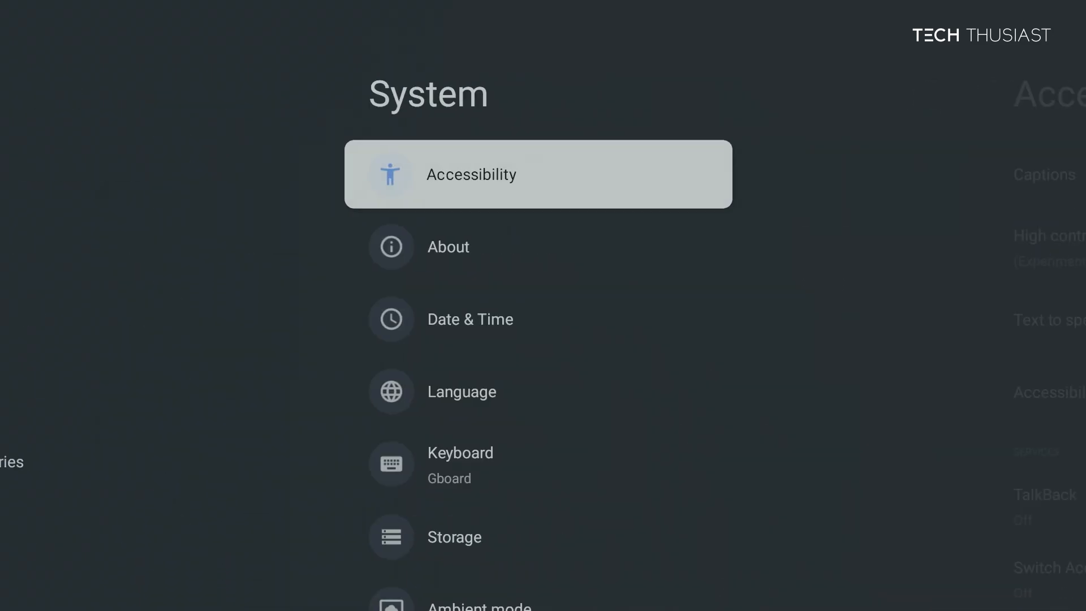
left_click(537, 174)
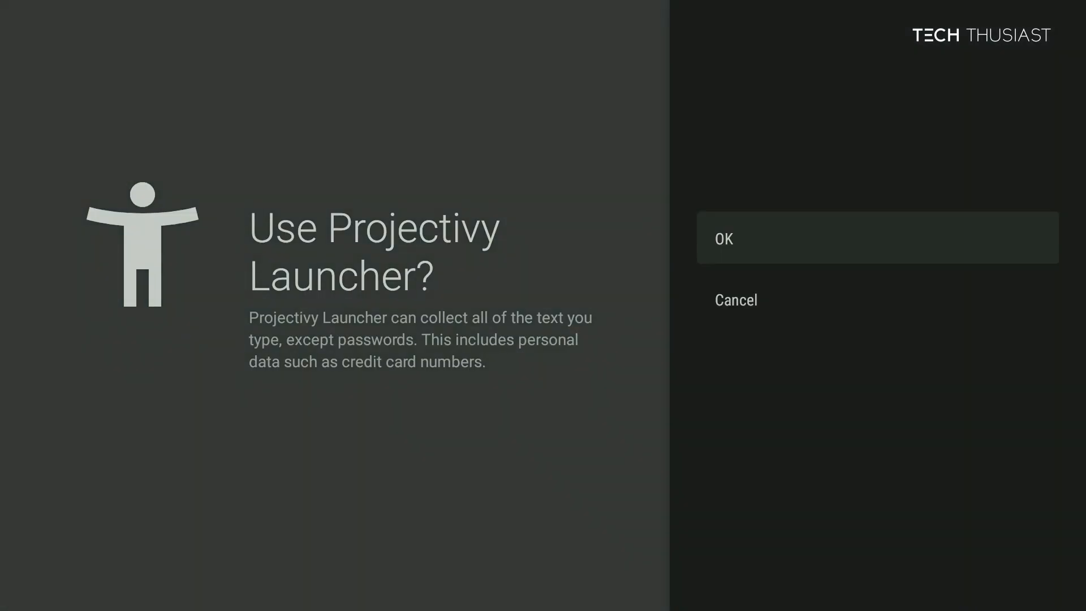
left_click(876, 238)
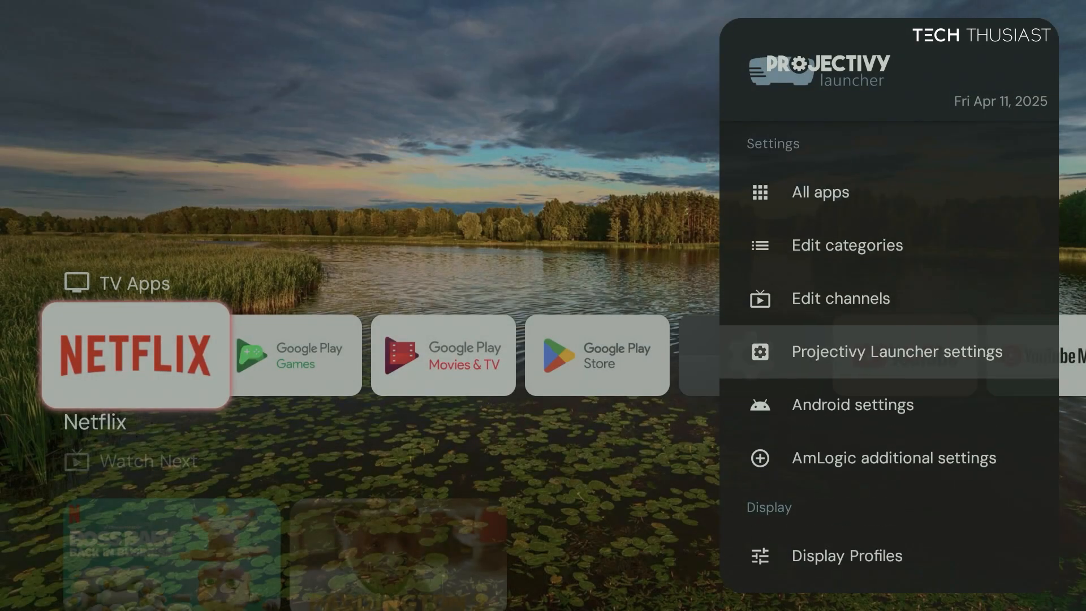
Step: Review Projectivy Launcher's General settings and reach the Edit categories list
left_click(895, 351)
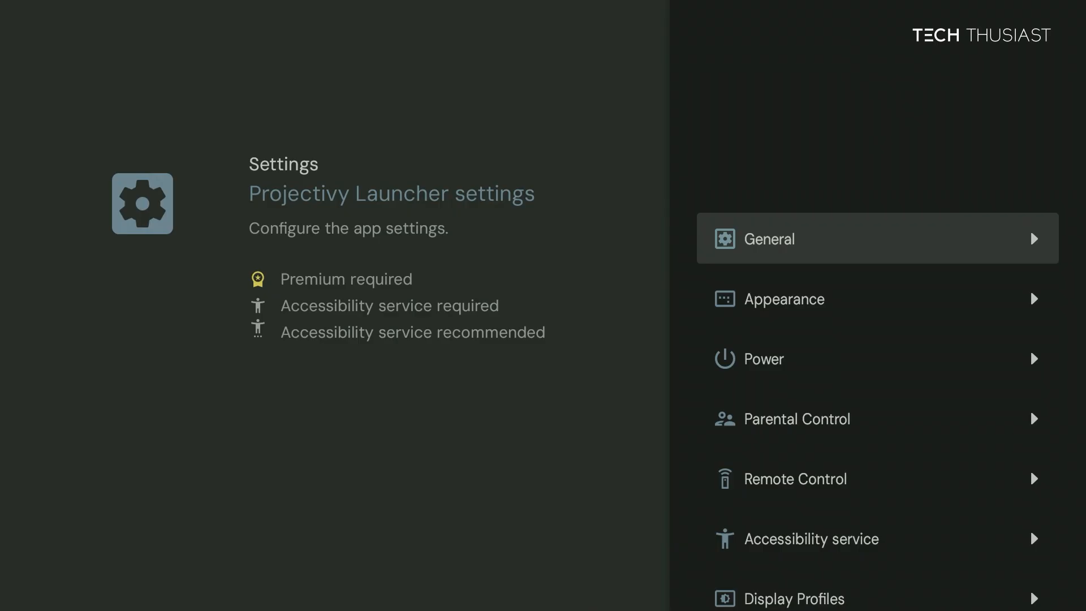
left_click(876, 238)
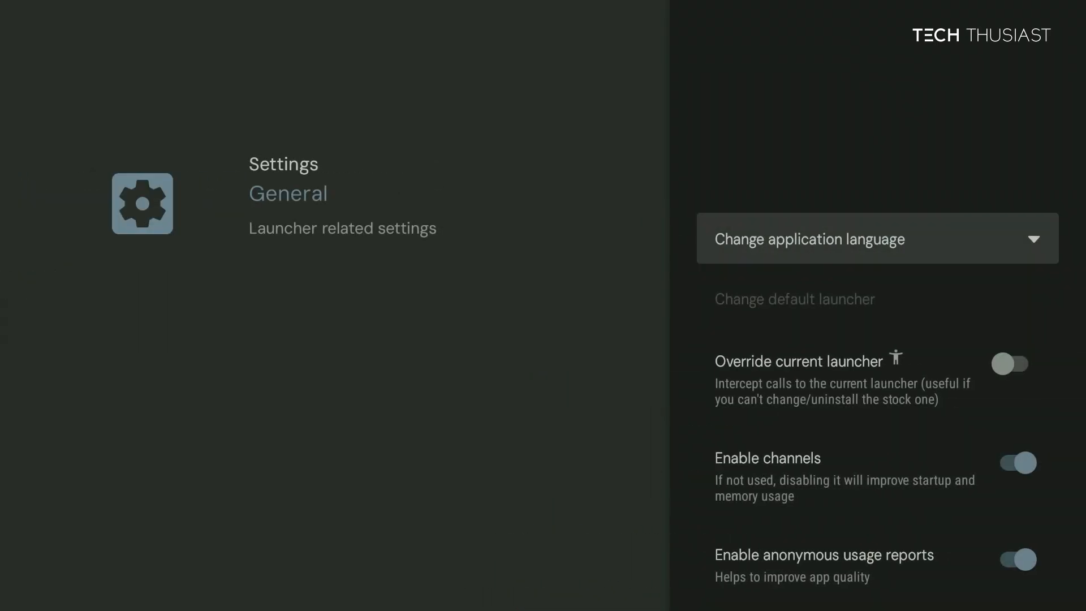
scroll("down", 3)
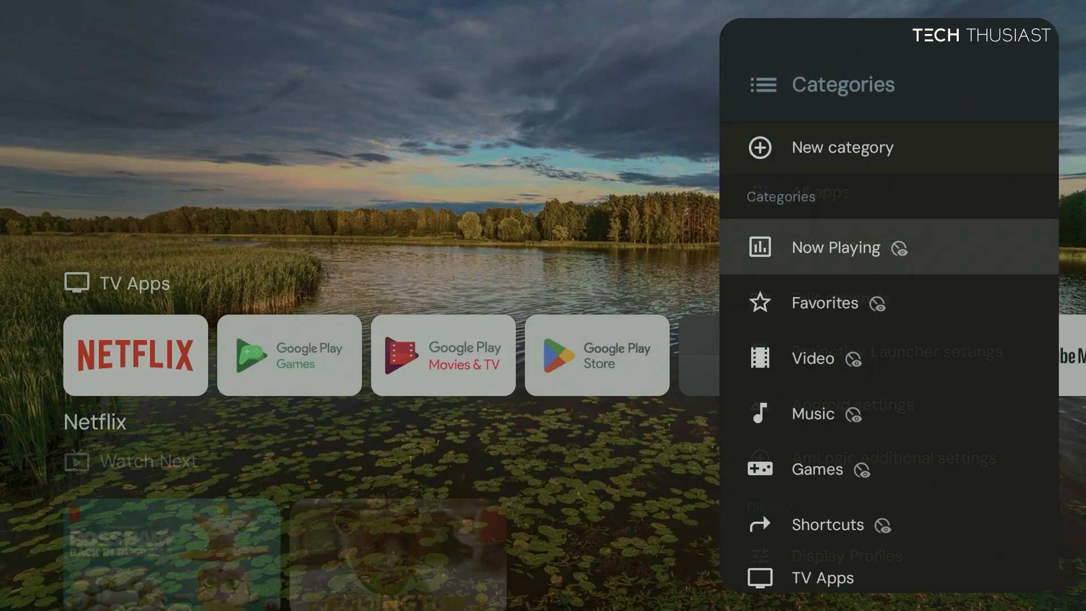
Step: Make the System category visible on the home screen and return to the home rows
scroll("down", 3)
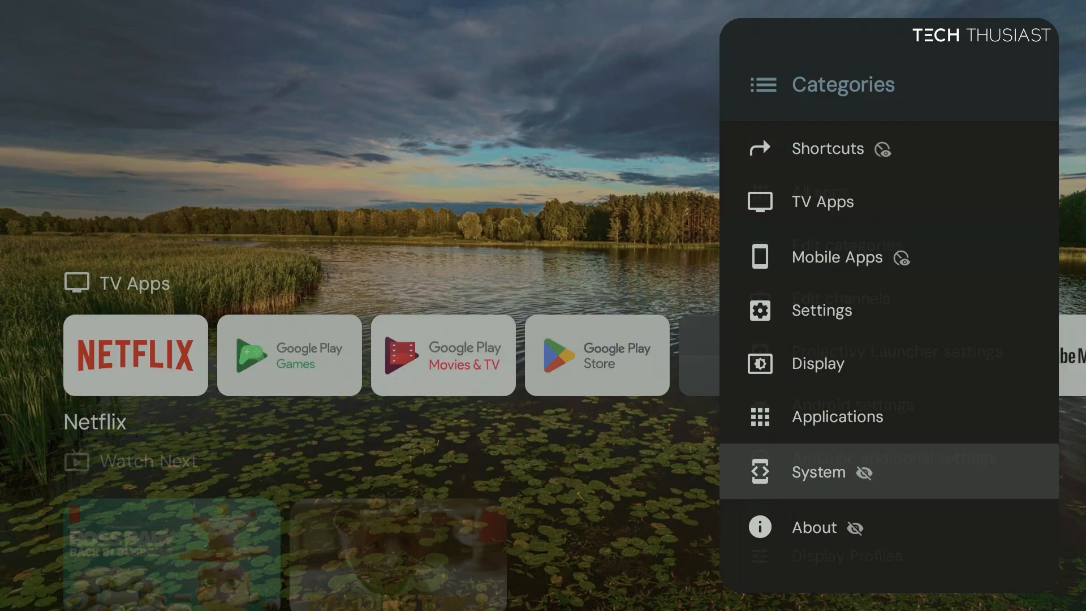
left_click(818, 472)
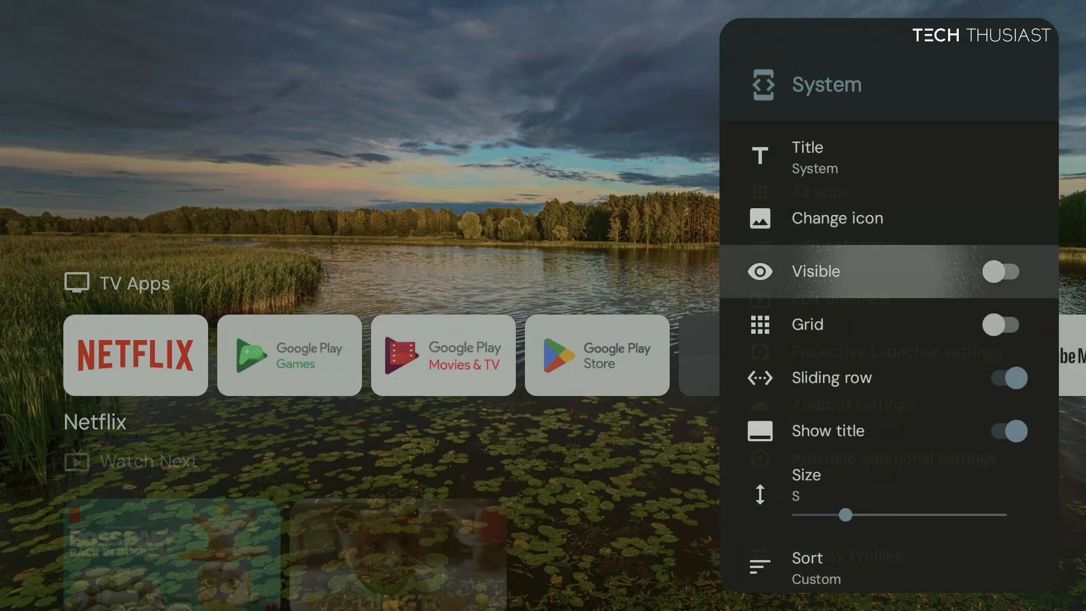
left_click(999, 271)
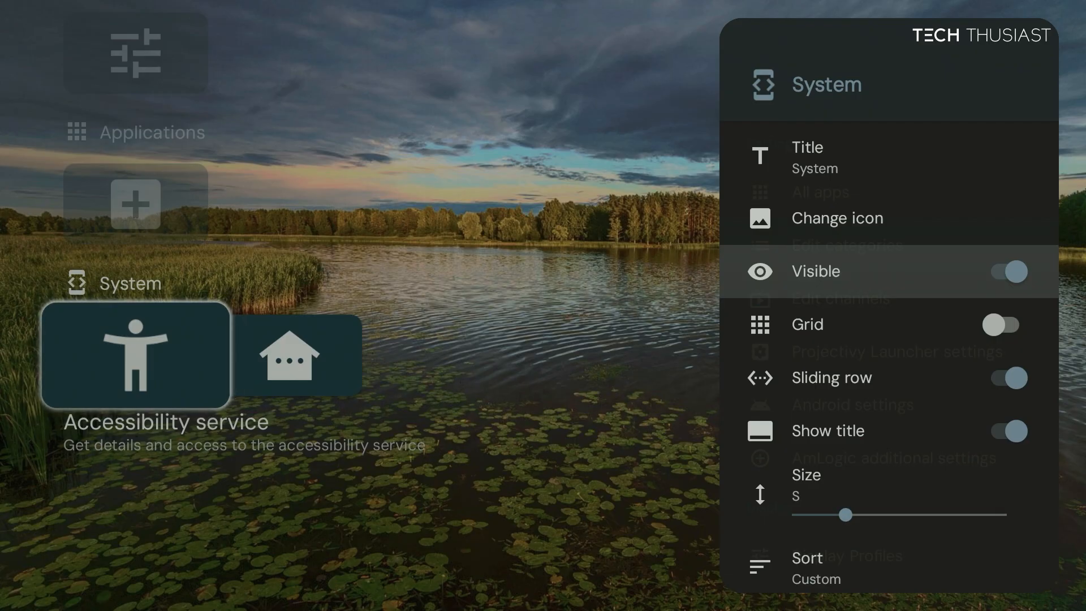
left_click(1003, 271)
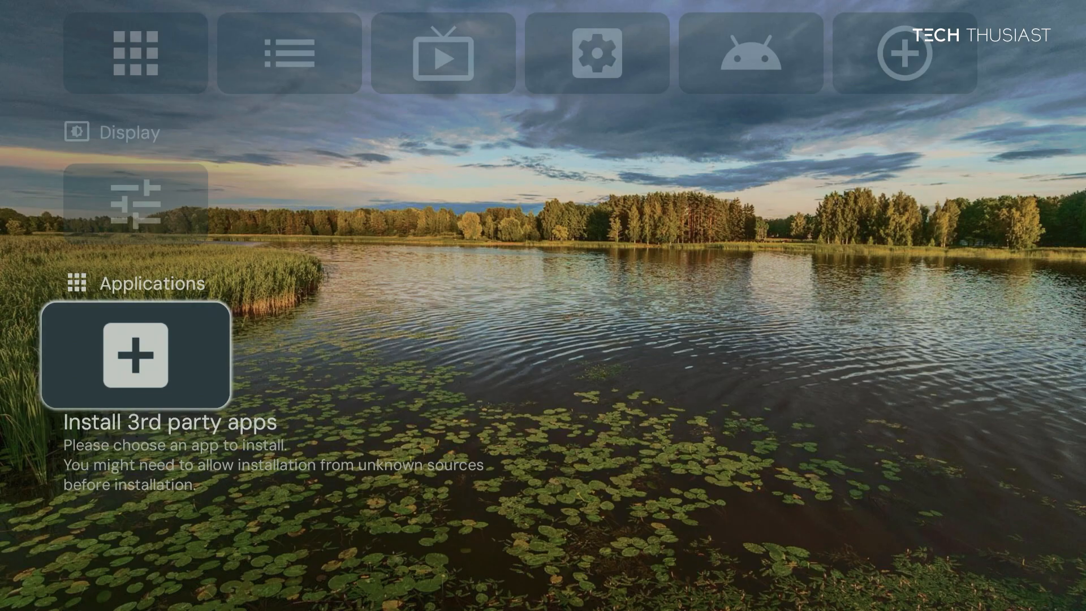
Step: Launch Downloader by AFTVnews and dismiss its welcome guide
left_click(135, 355)
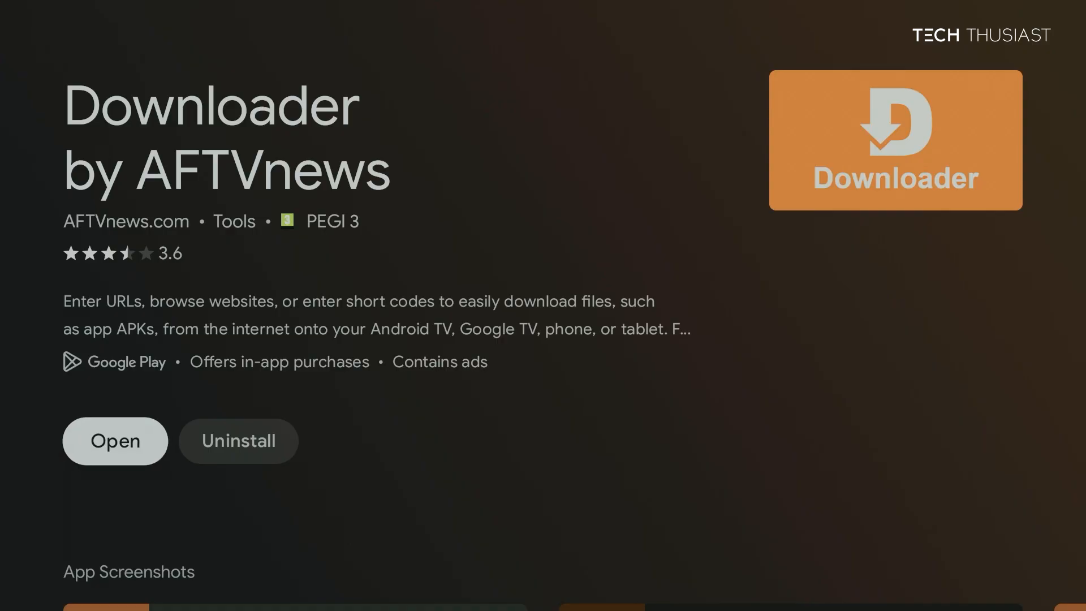
left_click(114, 440)
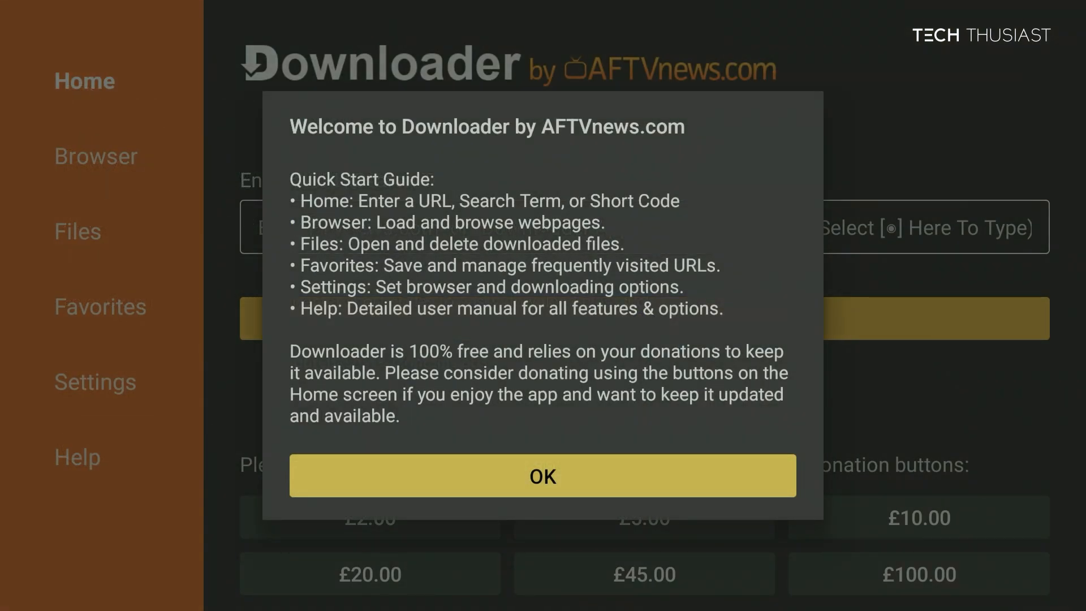
left_click(542, 475)
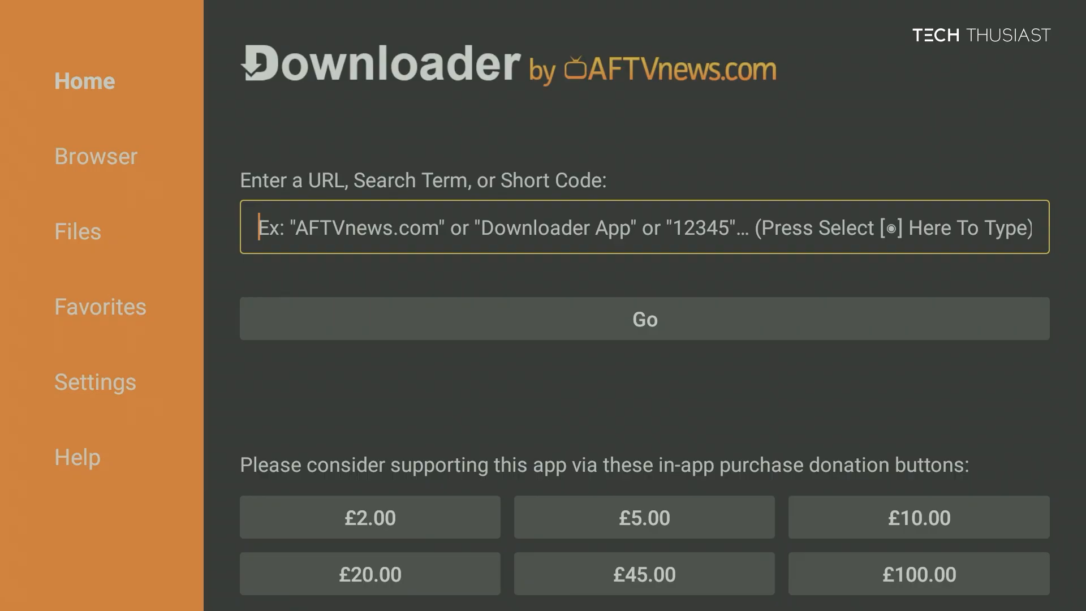
Step: Enter the short code 28544 in the URL field with the ?123 keyboard and submit it with Go
left_click(643, 226)
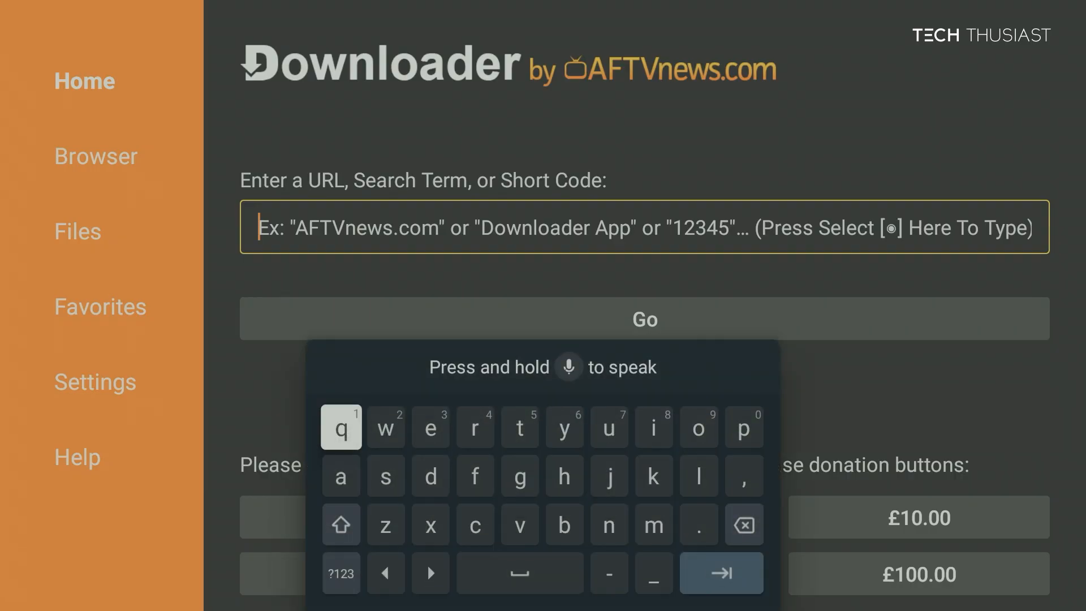
left_click(341, 573)
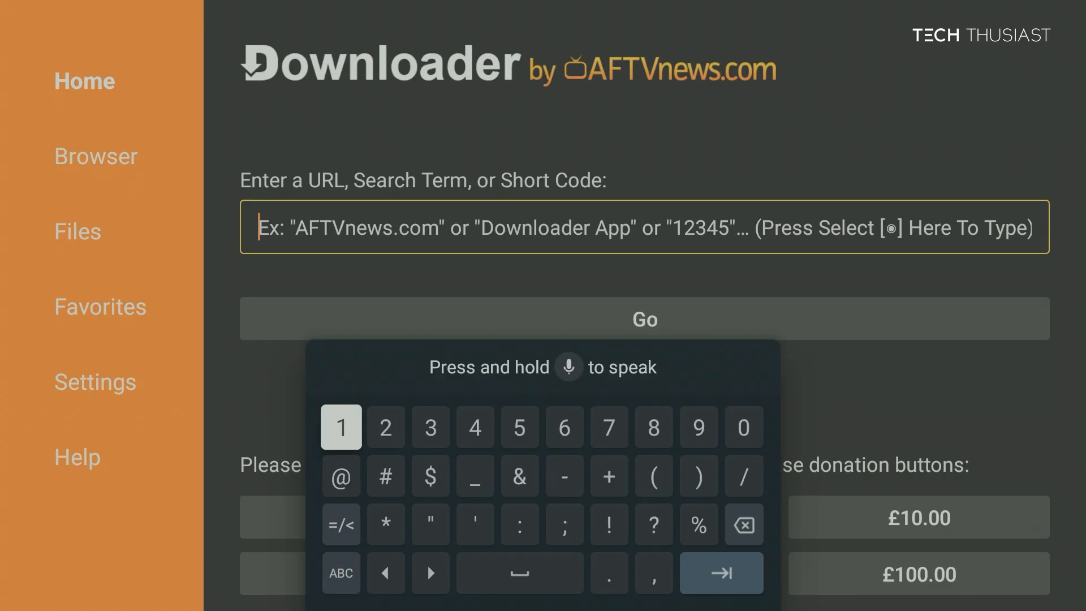
left_click(385, 427)
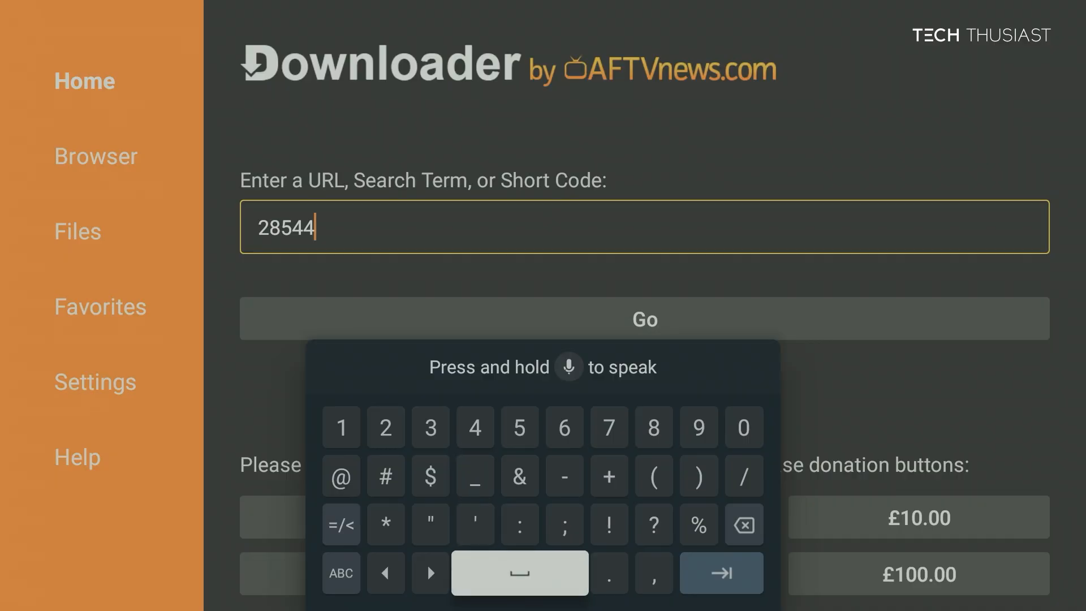
left_click(644, 318)
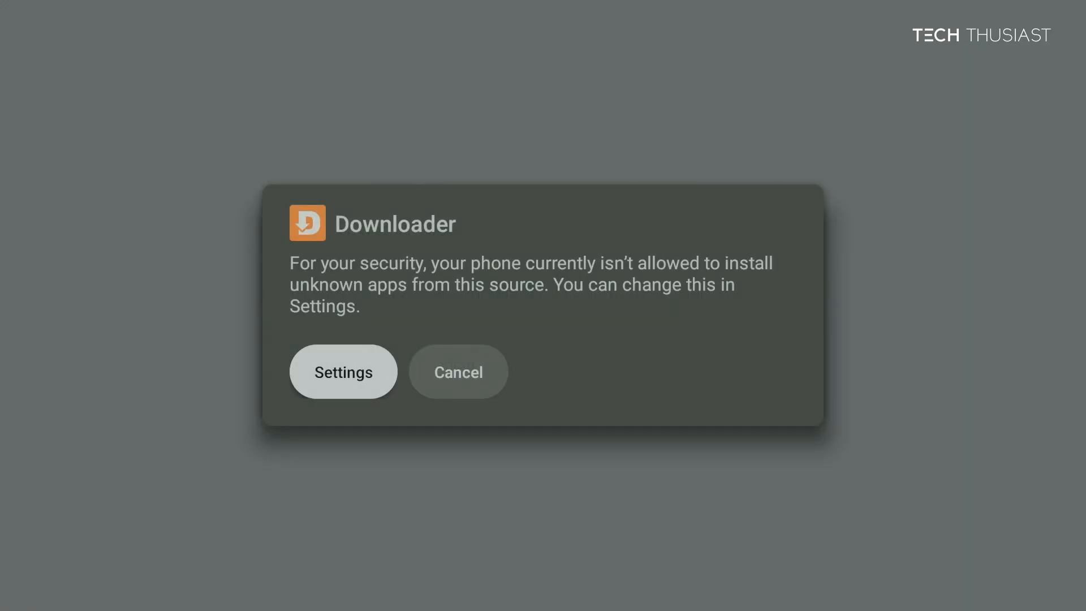
Step: Allow Downloader to install unknown apps and start installing SmartTube
left_click(343, 370)
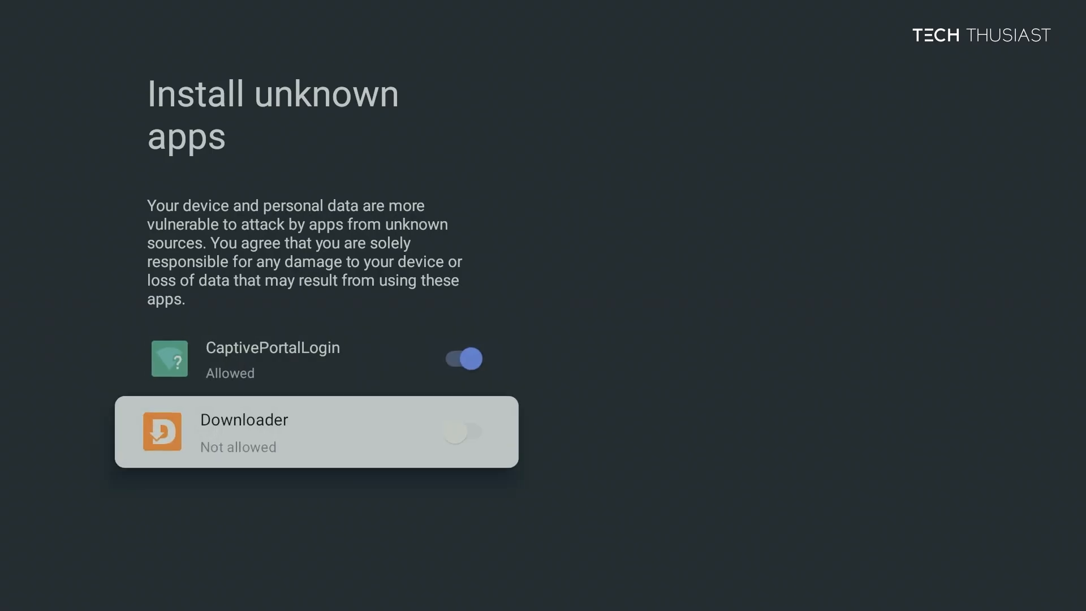
left_click(460, 432)
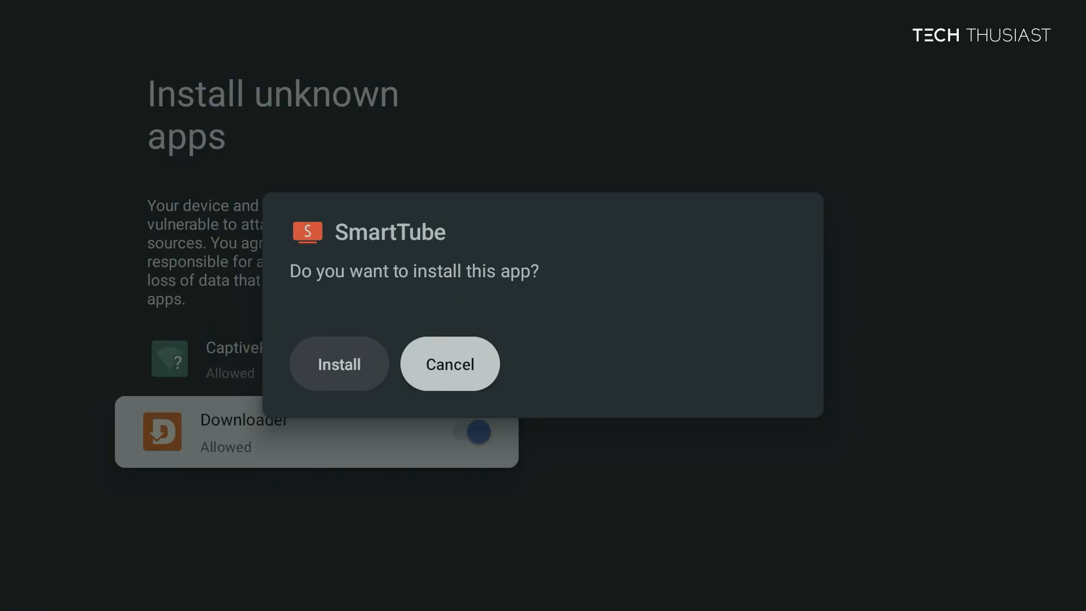
left_click(339, 364)
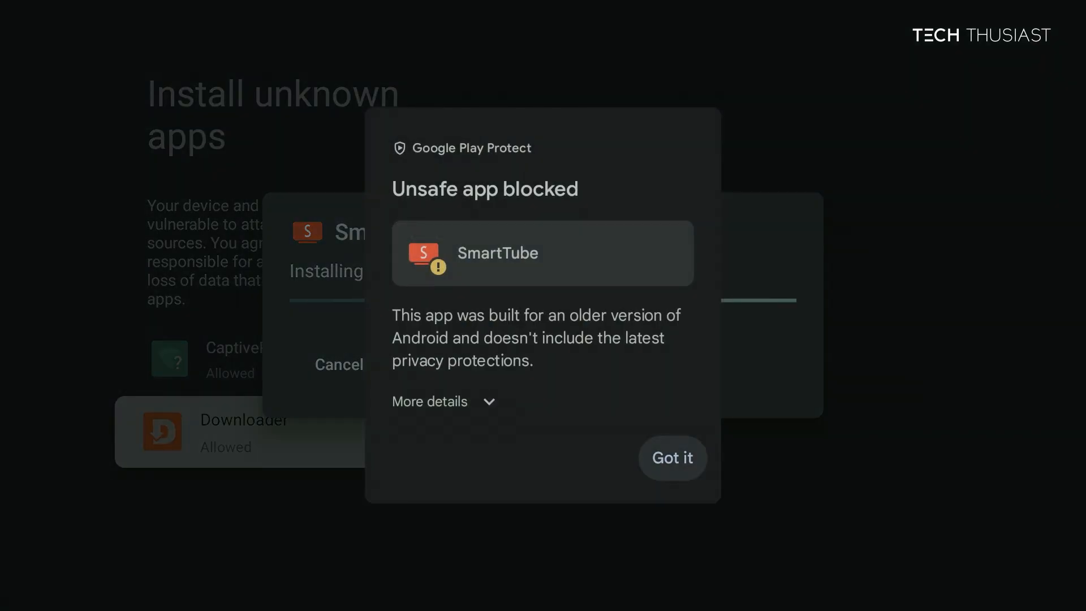
Step: Install SmartTube anyway past the Play Protect warning, finish, and launch it from the home screen
left_click(429, 401)
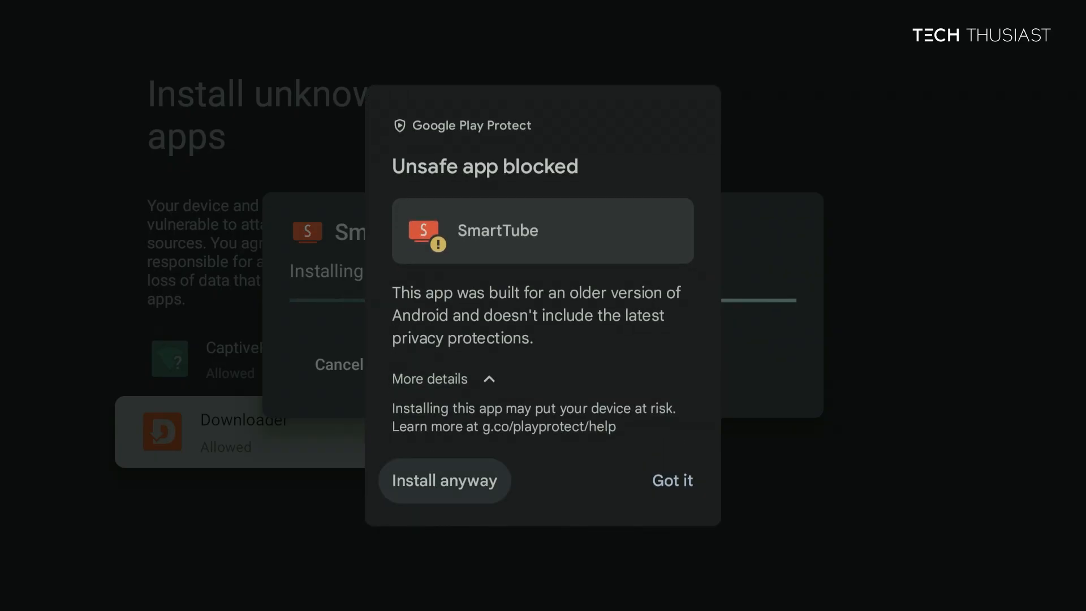
left_click(444, 480)
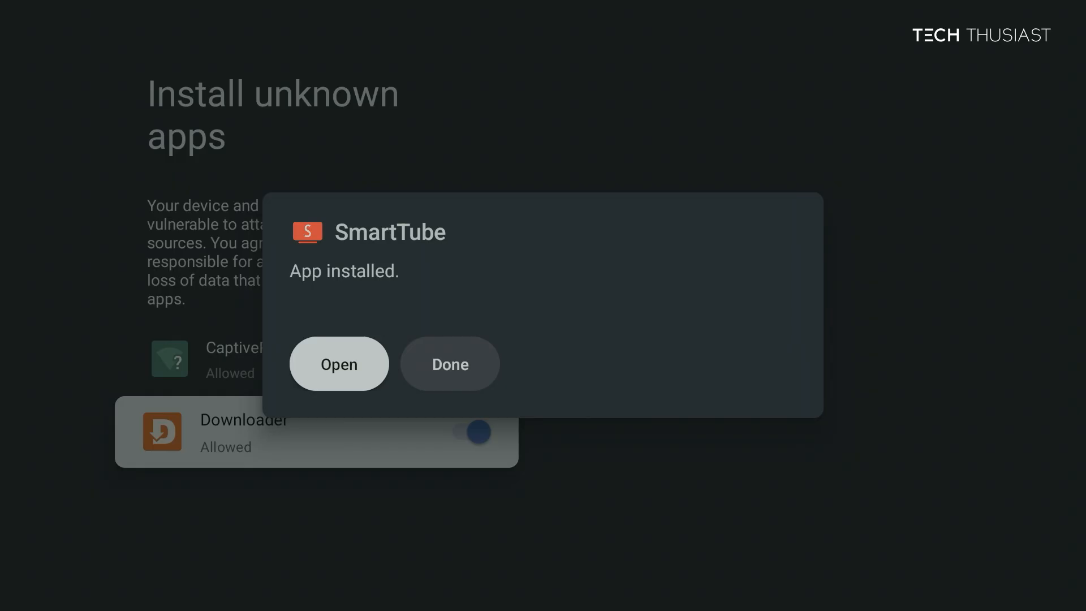
left_click(449, 364)
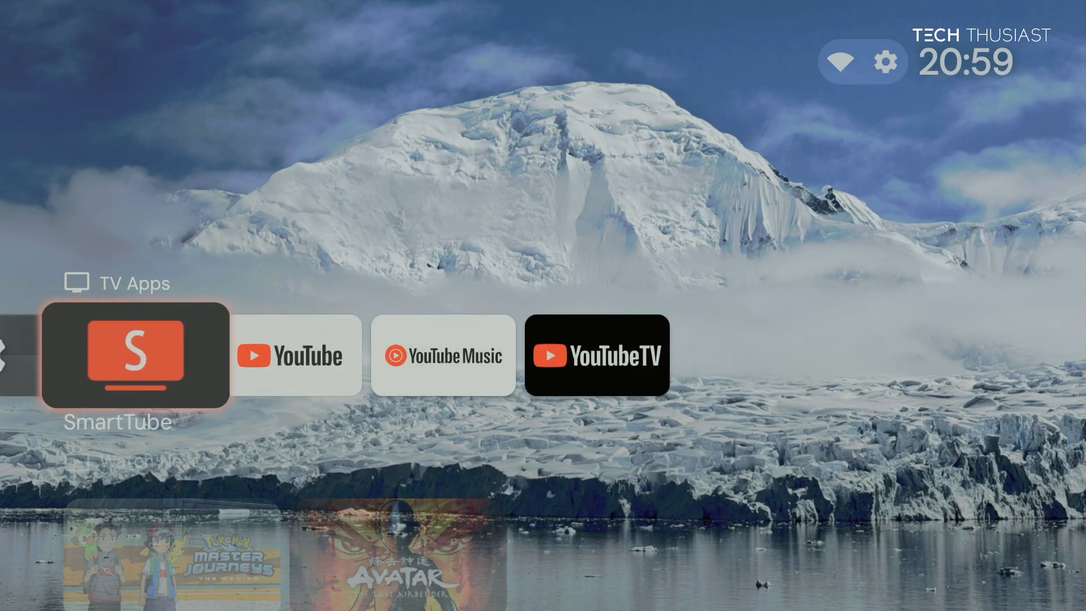
left_click(135, 355)
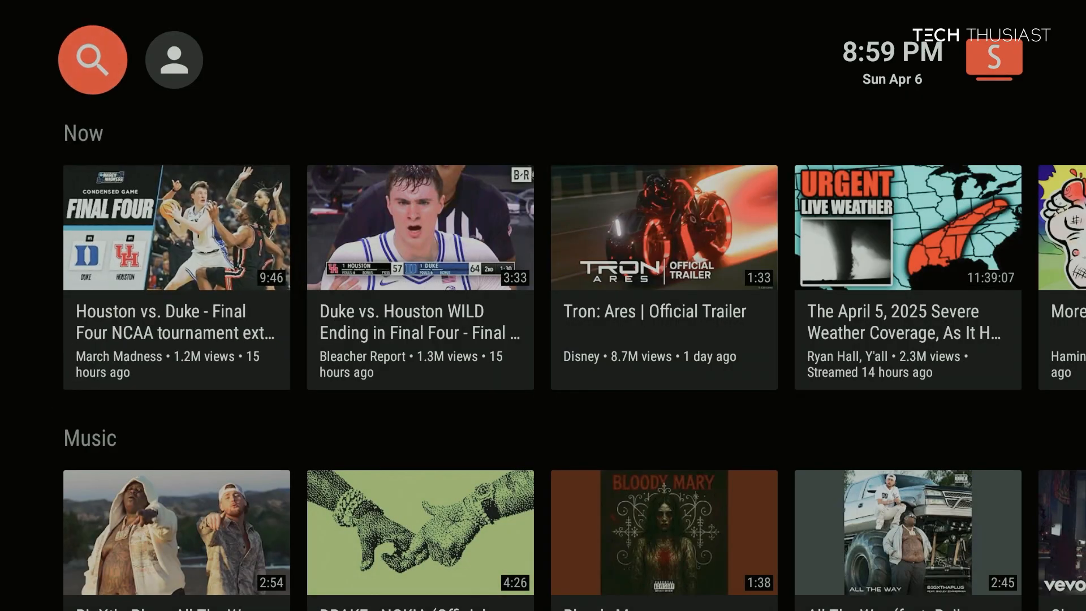
Step: Begin signing in to an account from SmartTube's accounts panel
left_click(173, 59)
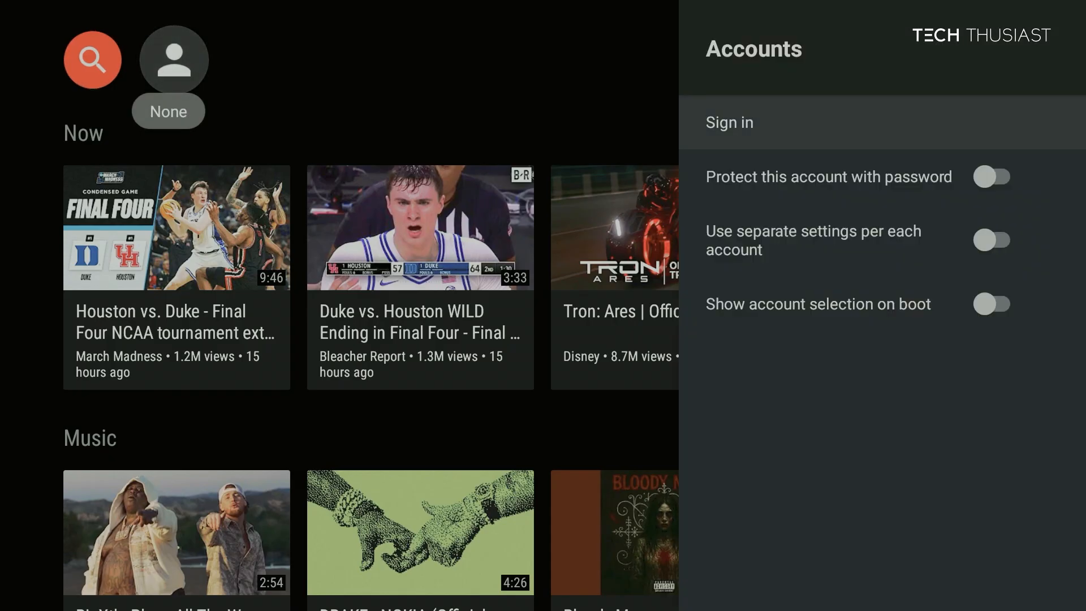
left_click(729, 122)
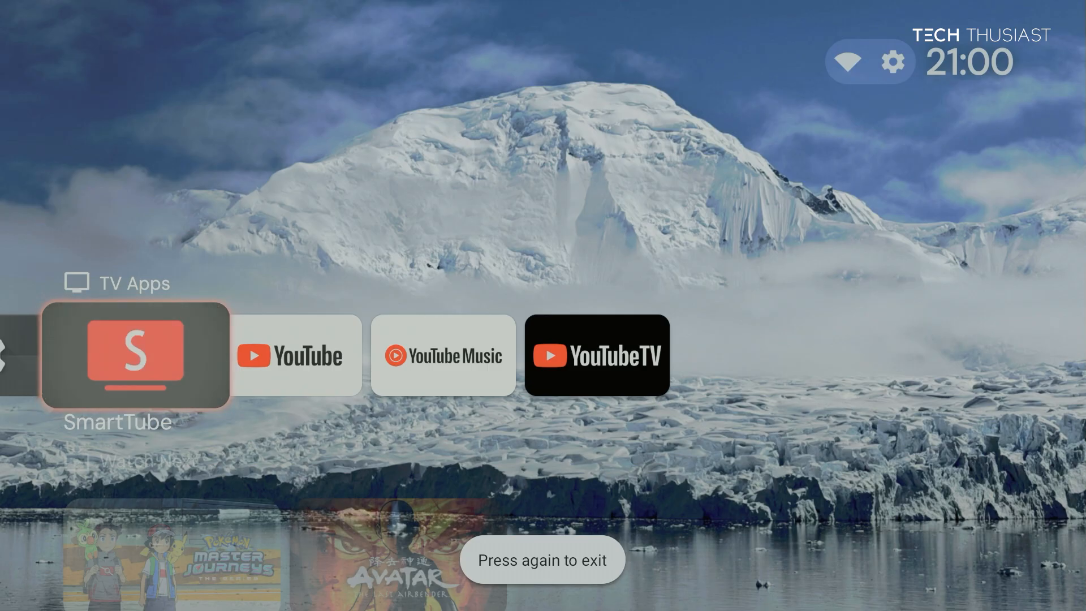
Step: Relaunch SmartTube signed in and reach Settings from the left sidebar past Music and History
left_click(136, 355)
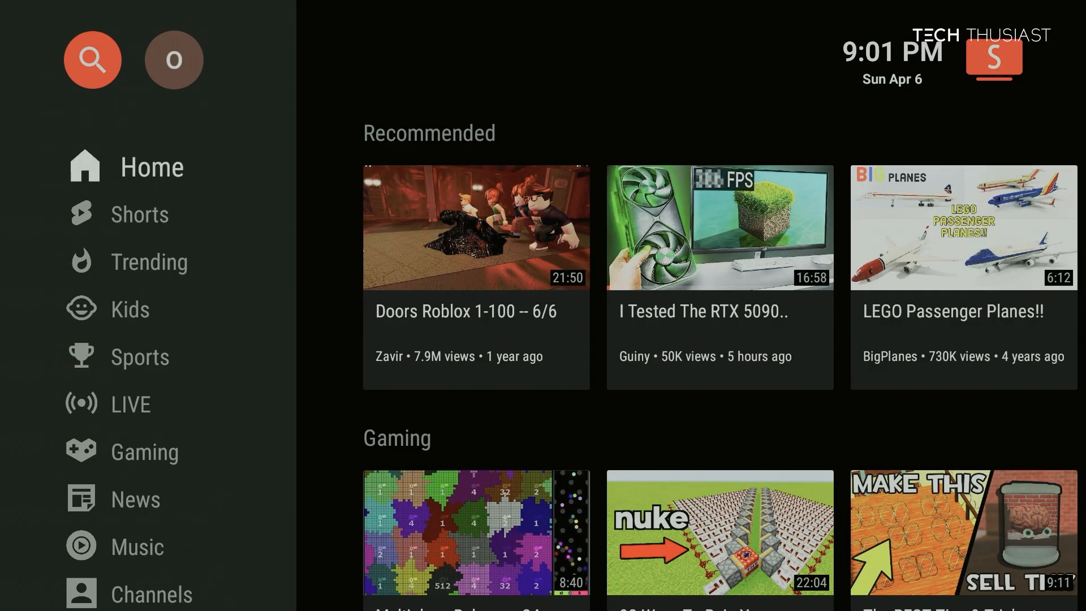
left_click(139, 214)
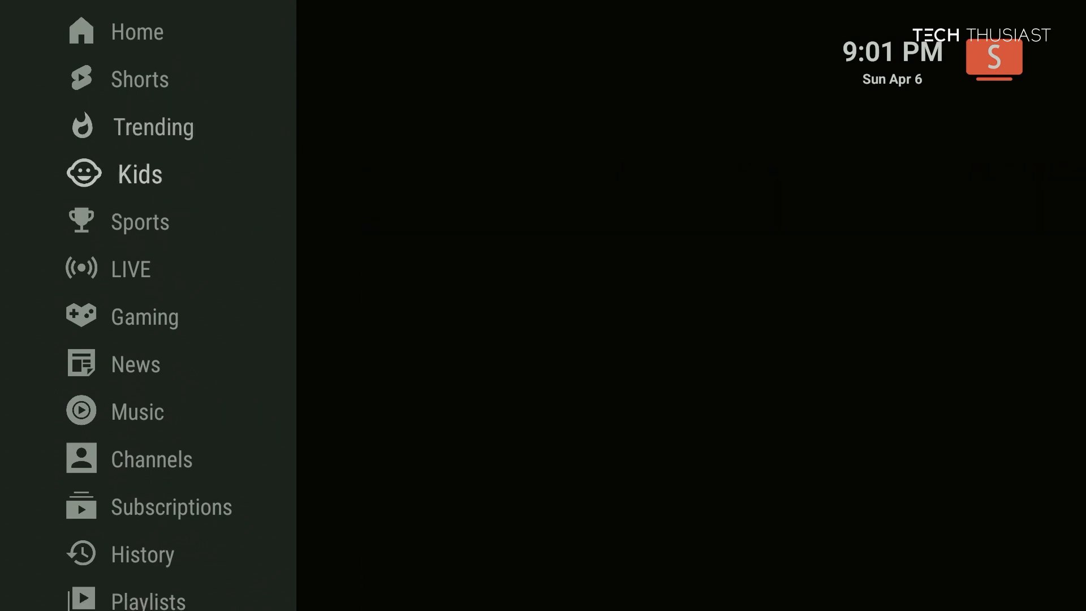
scroll("down", 3)
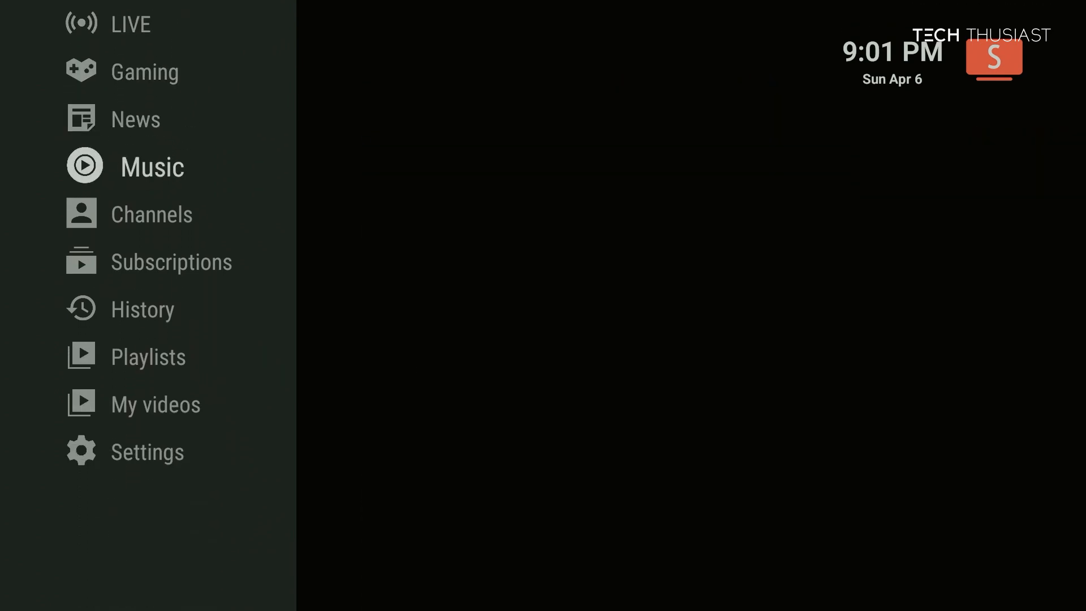
scroll("down", 3)
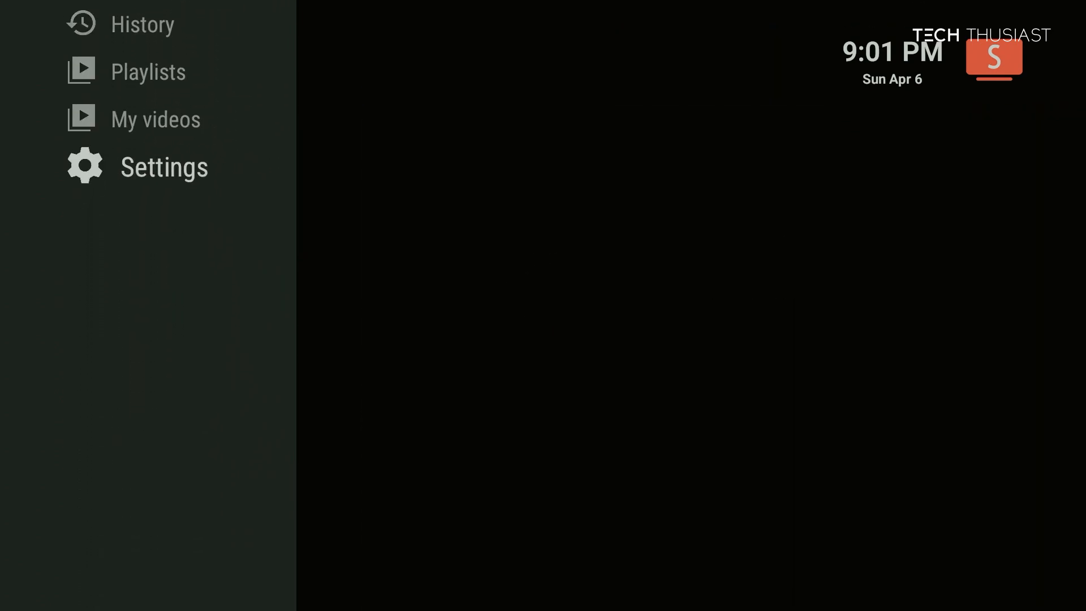
left_click(163, 167)
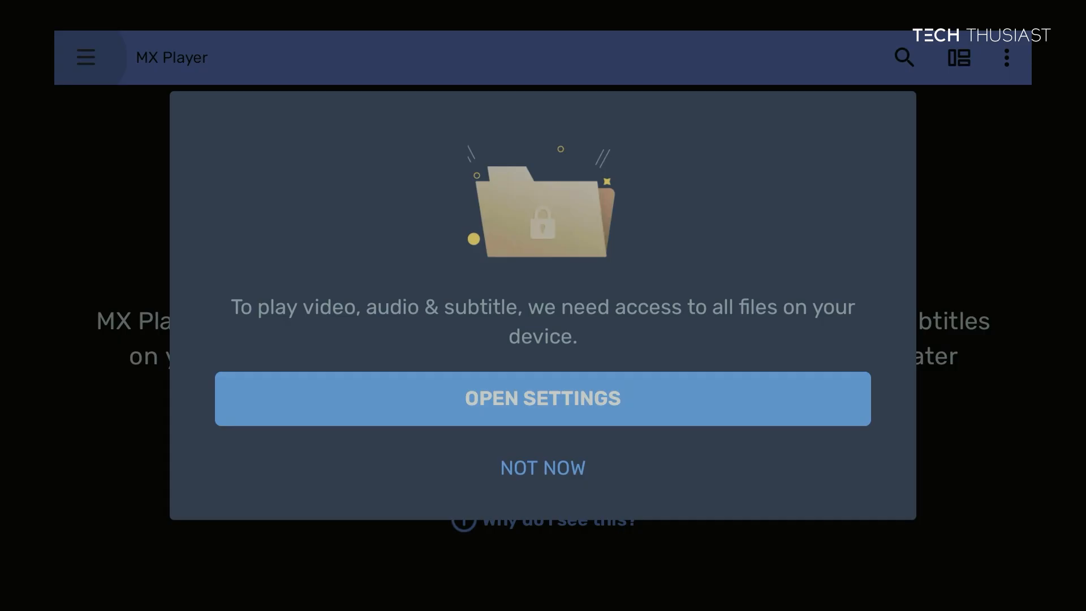
Step: From the file-access prompt, grant MX Player the Allow management of all files permission
left_click(542, 398)
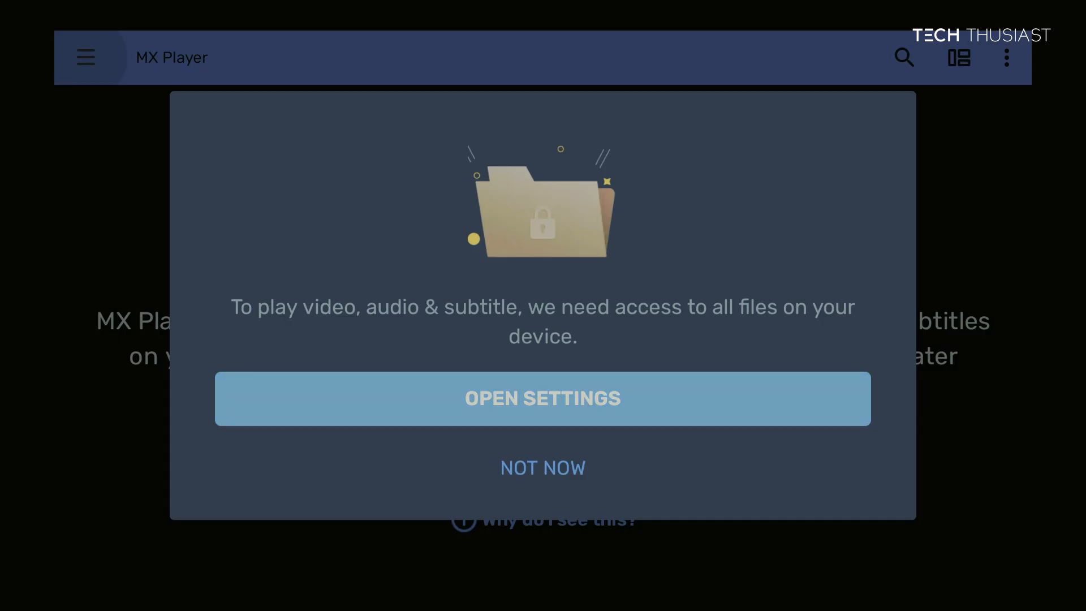
left_click(542, 467)
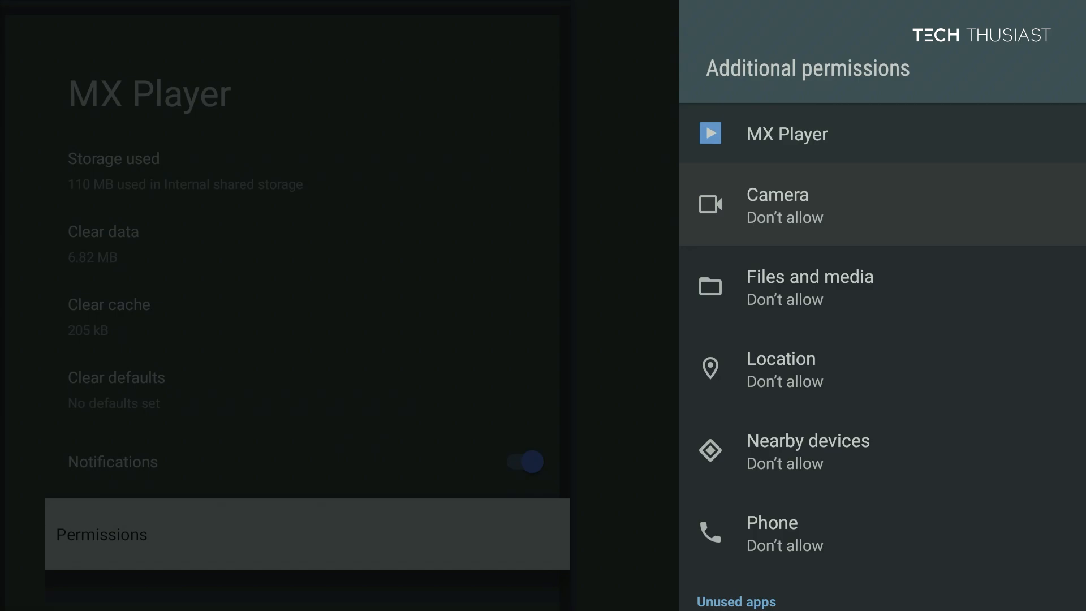
left_click(808, 286)
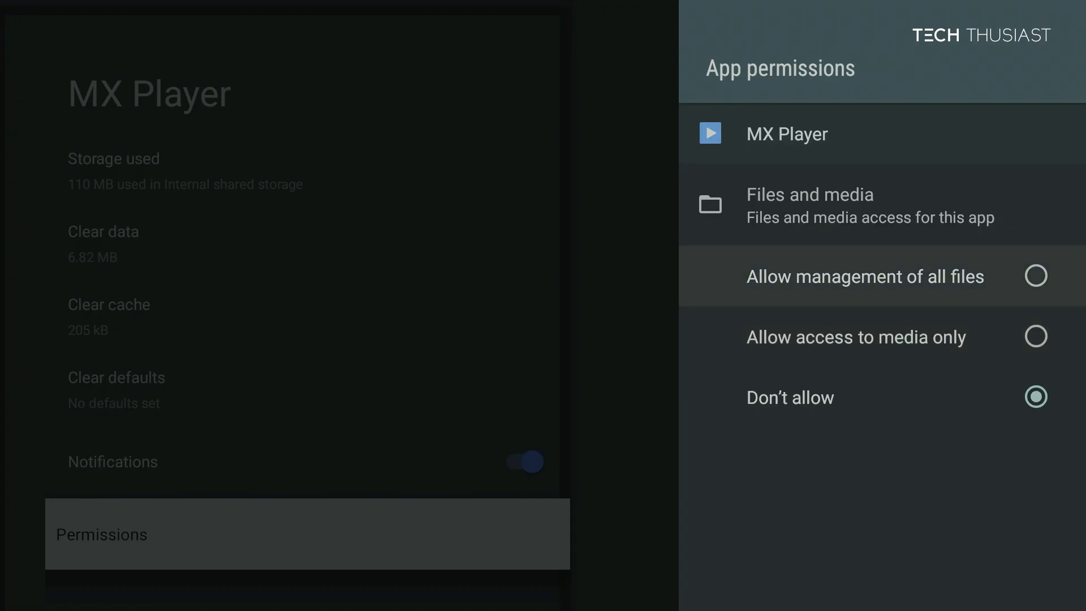
left_click(1035, 276)
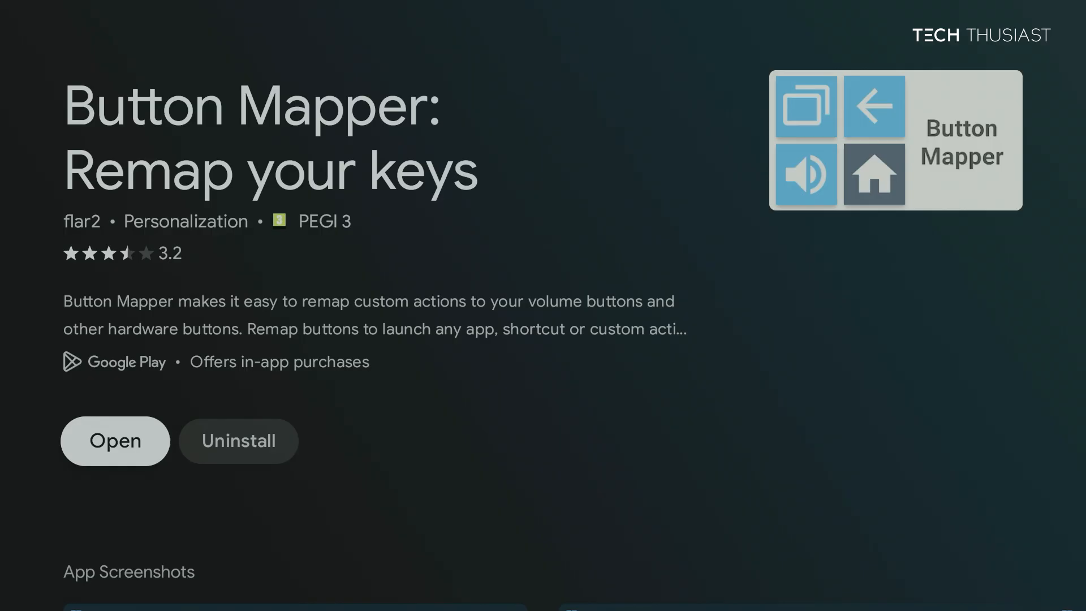
Step: Launch Button Mapper and switch its accessibility service on in Settings > Accessibility
left_click(115, 440)
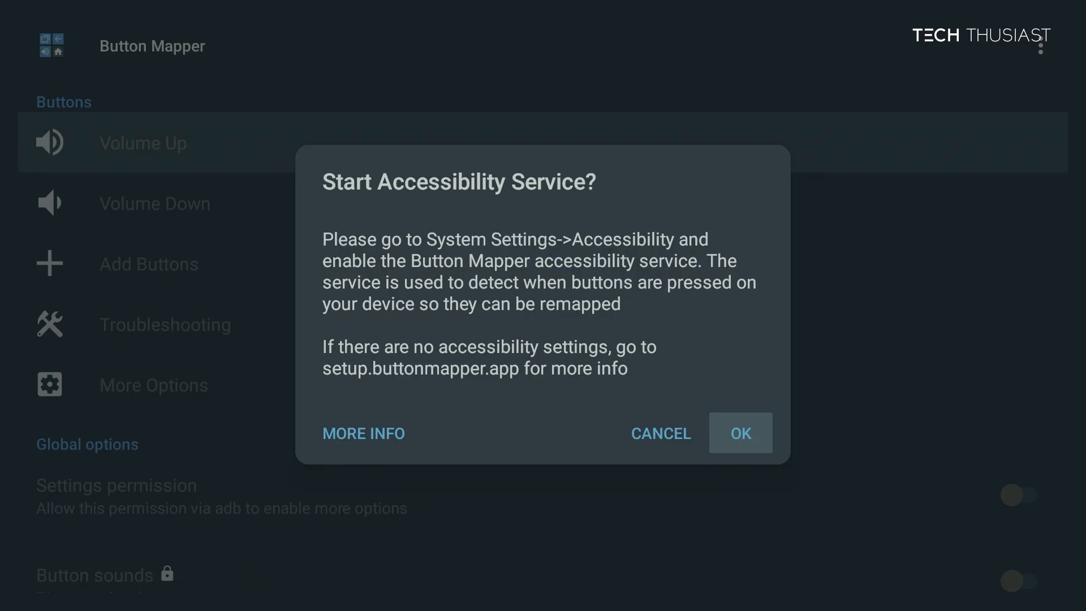
left_click(739, 433)
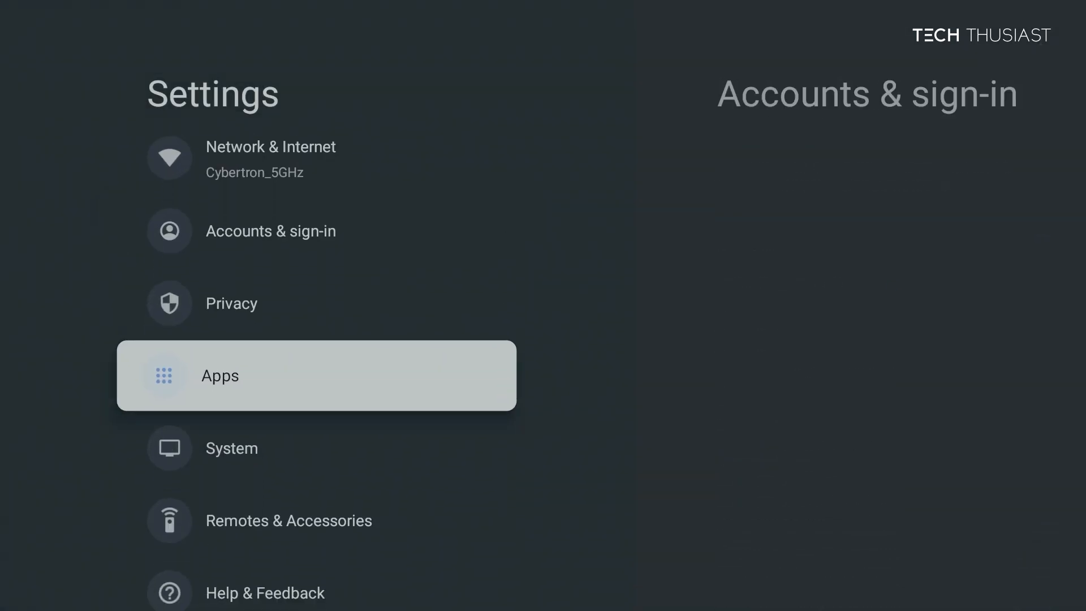
left_click(232, 447)
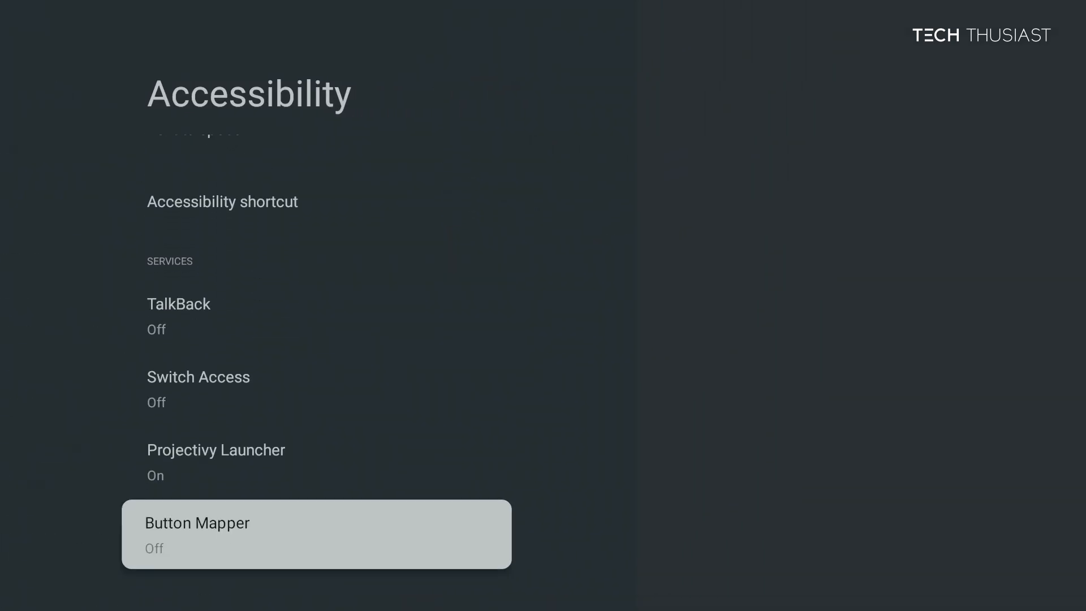
left_click(315, 533)
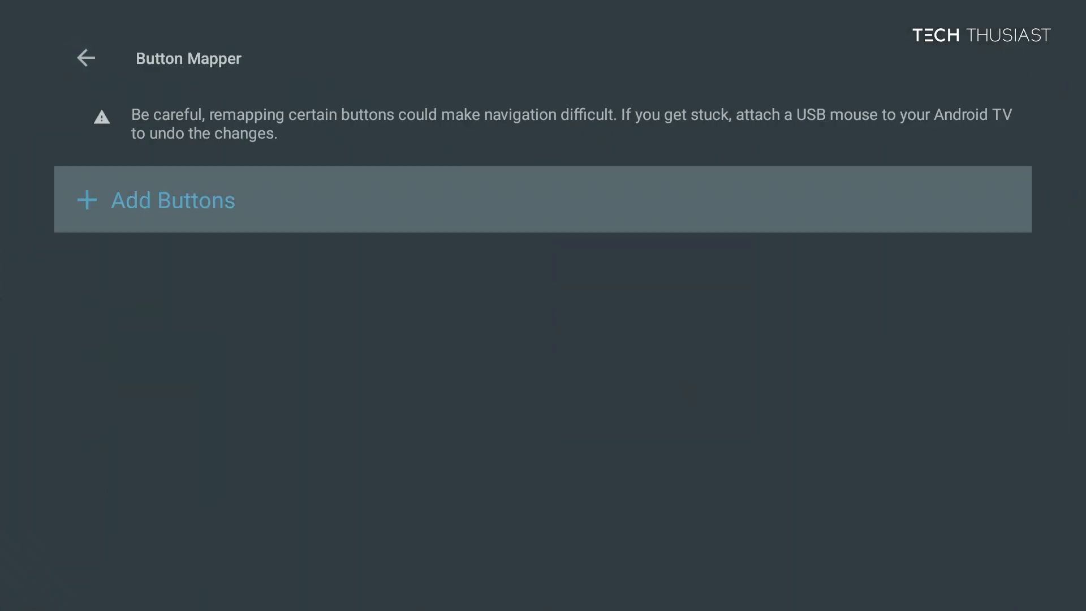
Step: Capture remote key BUTTON_3, dismiss the Pro offer and turn on Customize for it
left_click(172, 199)
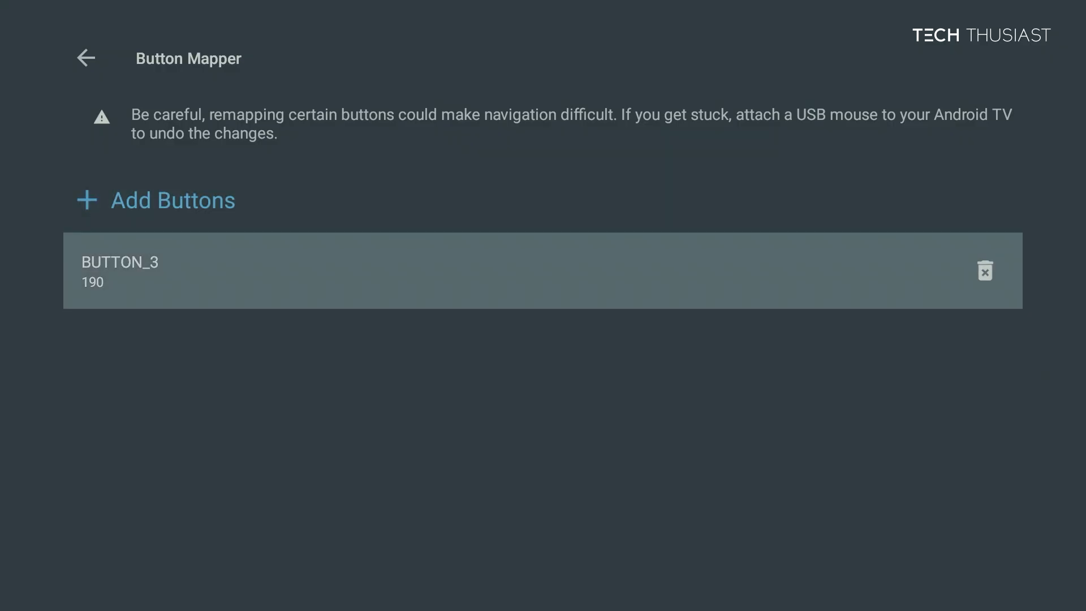
left_click(542, 271)
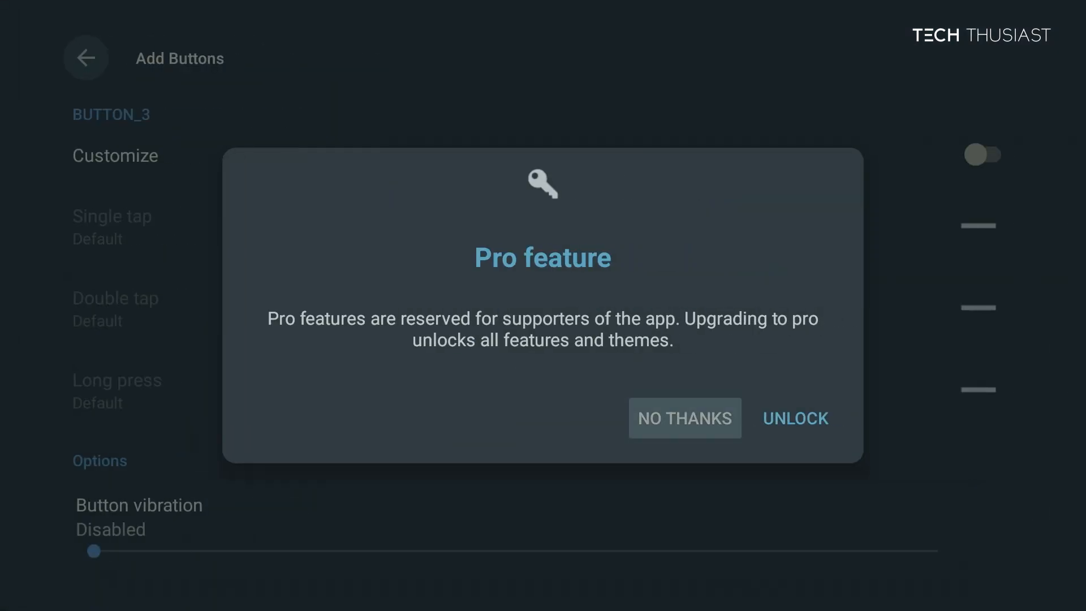
left_click(684, 417)
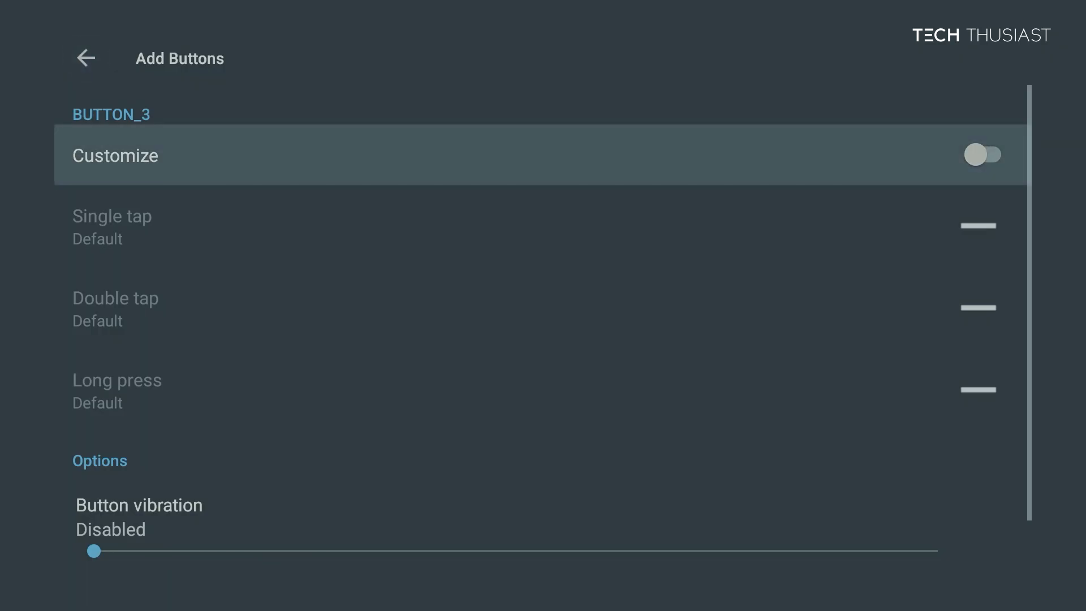
left_click(982, 154)
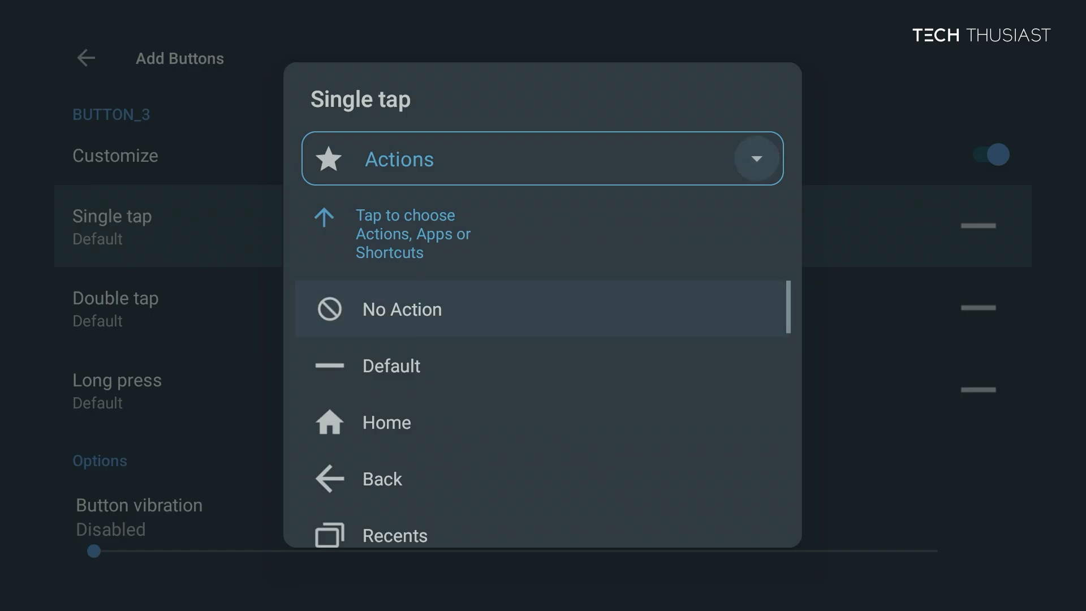
Step: Set BUTTON_3's single tap to launch the SmartTube application
scroll("down", 3)
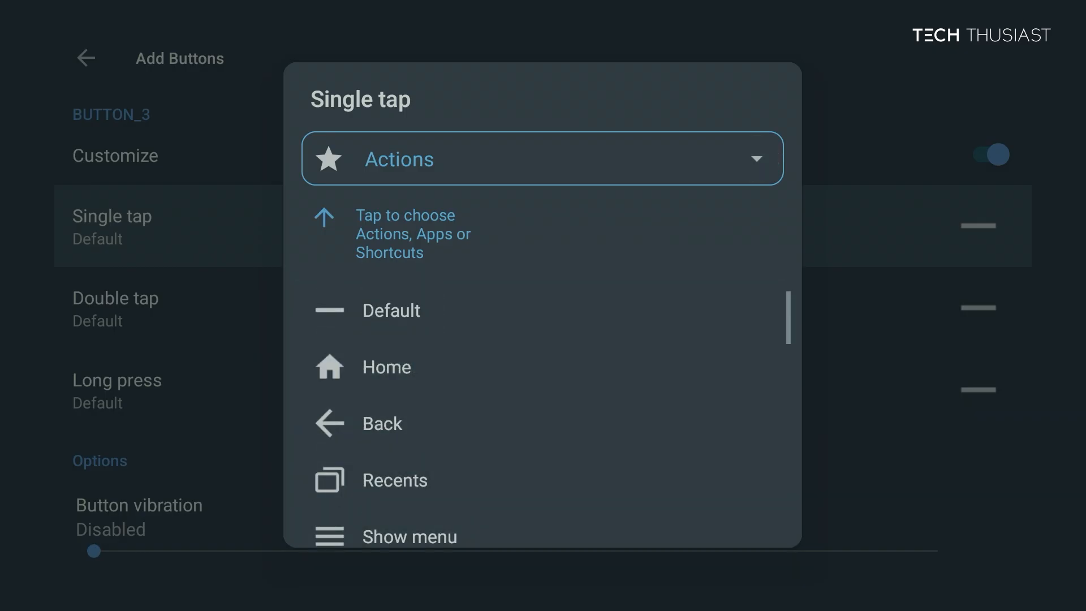
left_click(542, 158)
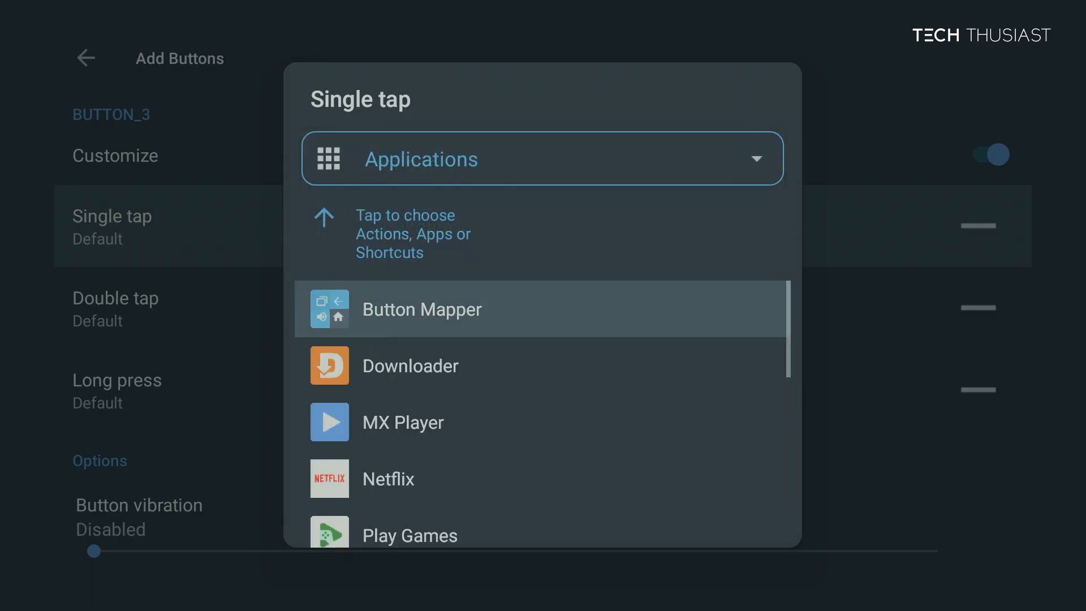
scroll("down", 3)
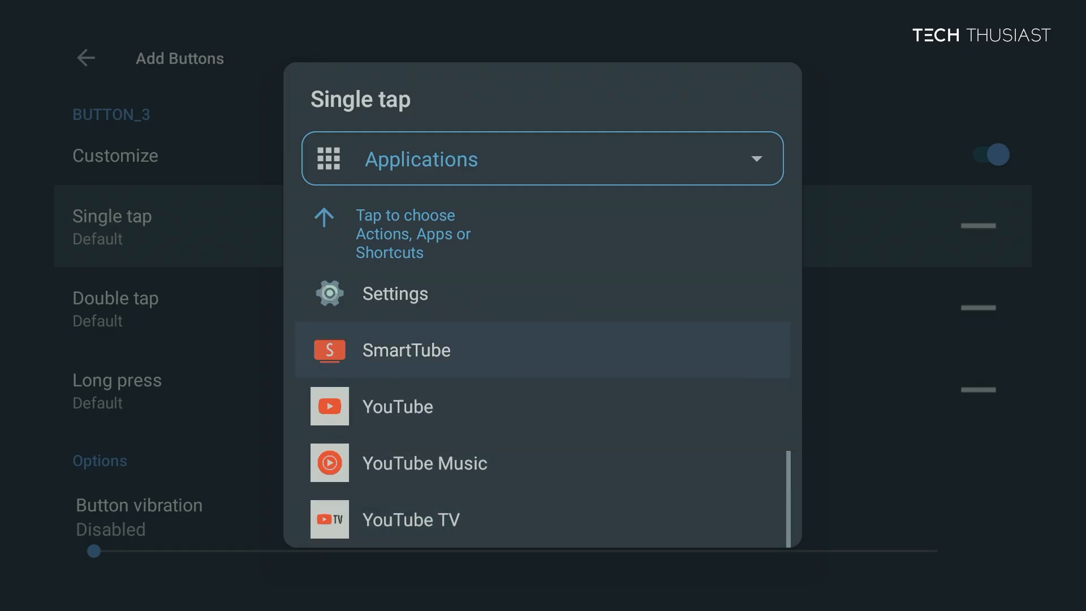
left_click(406, 349)
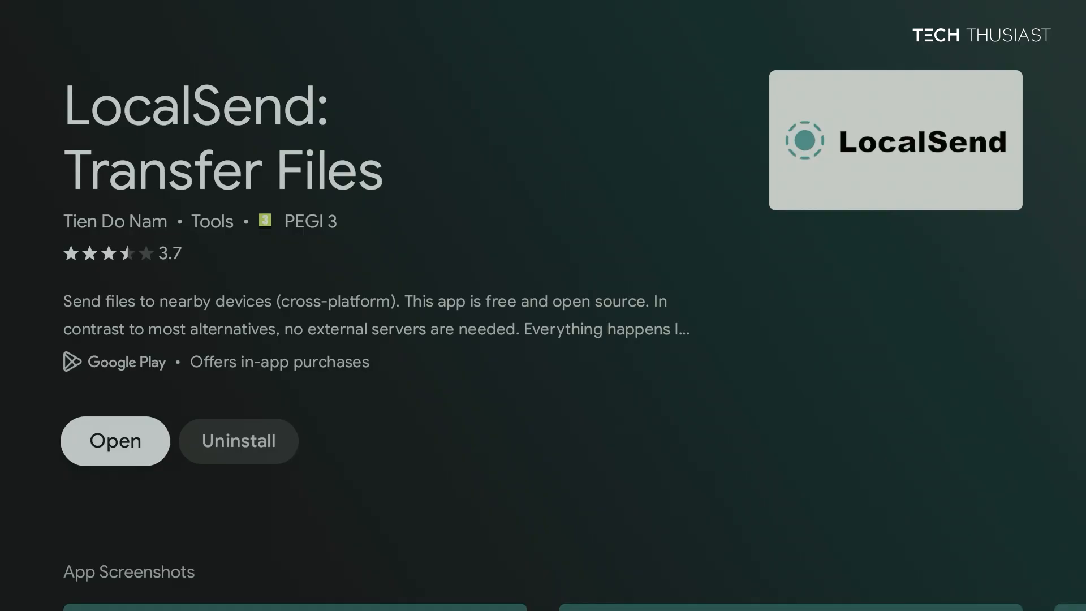
Step: Launch LocalSend, turn Quick Save on and close its notice, ready to receive the MiXplorer APK
left_click(114, 441)
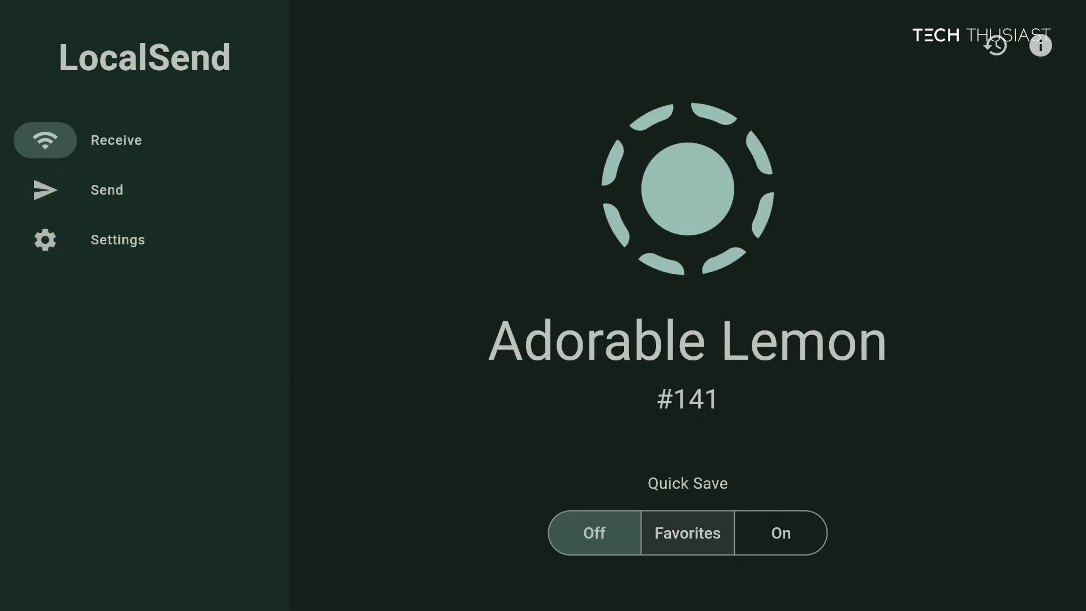
left_click(779, 533)
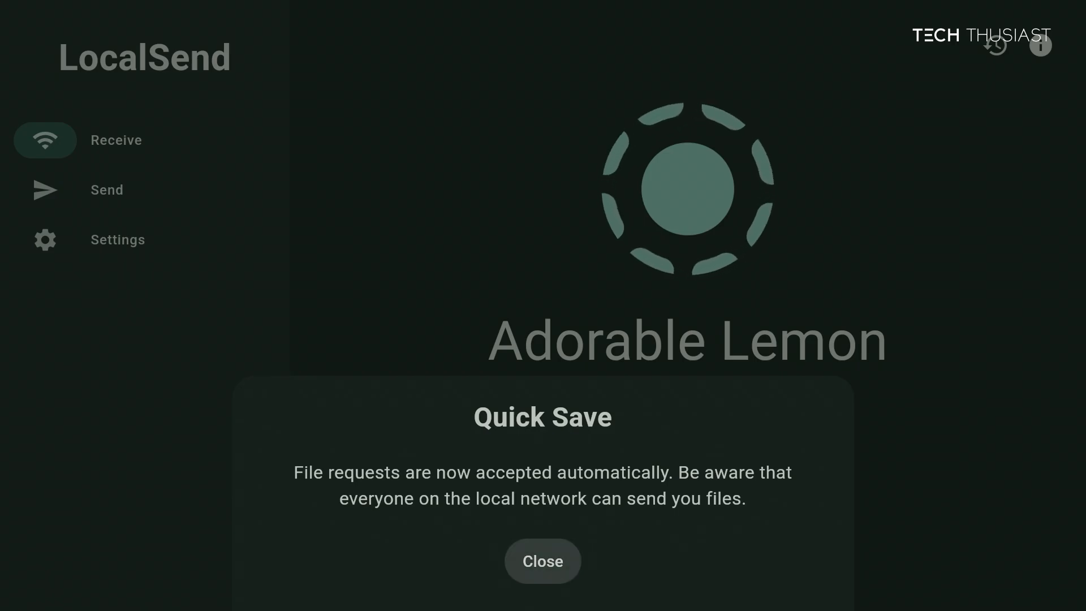
left_click(542, 561)
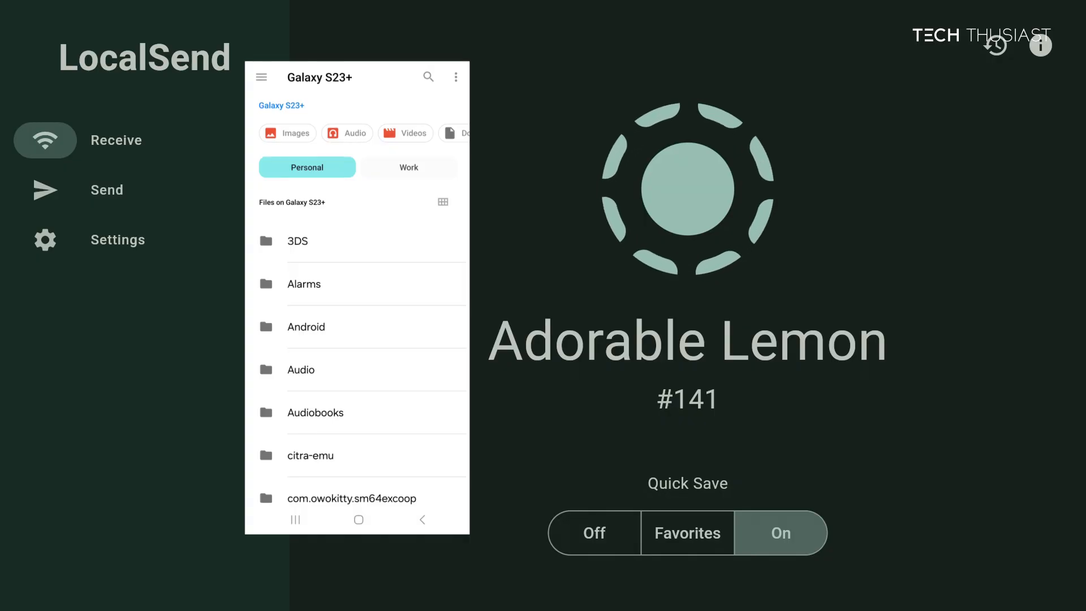
scroll("down", 3)
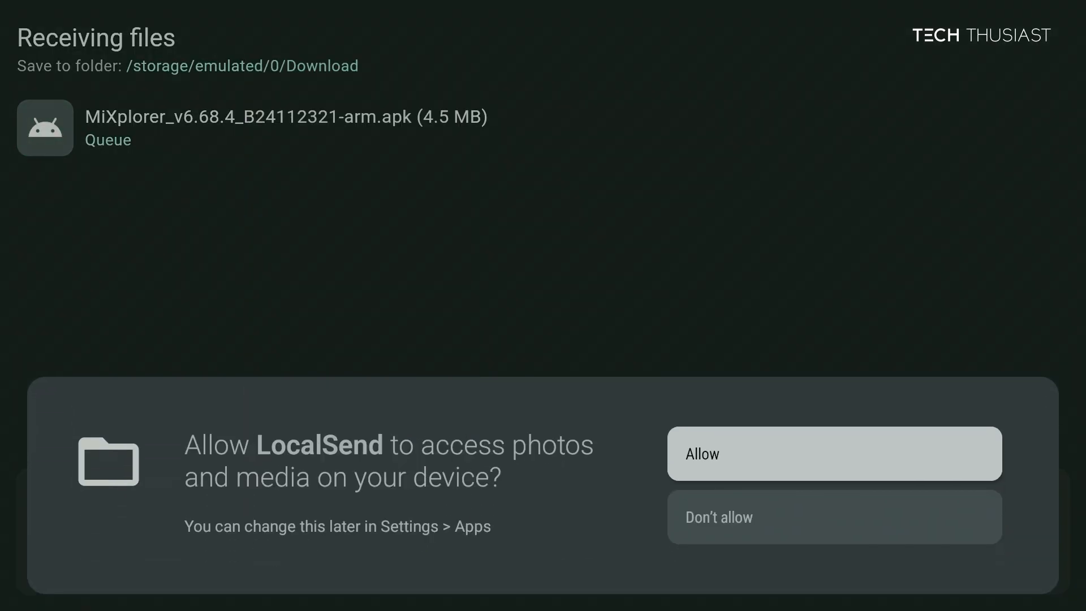
Step: Allow LocalSend media access and locate the received MiXplorer APK in history
left_click(834, 453)
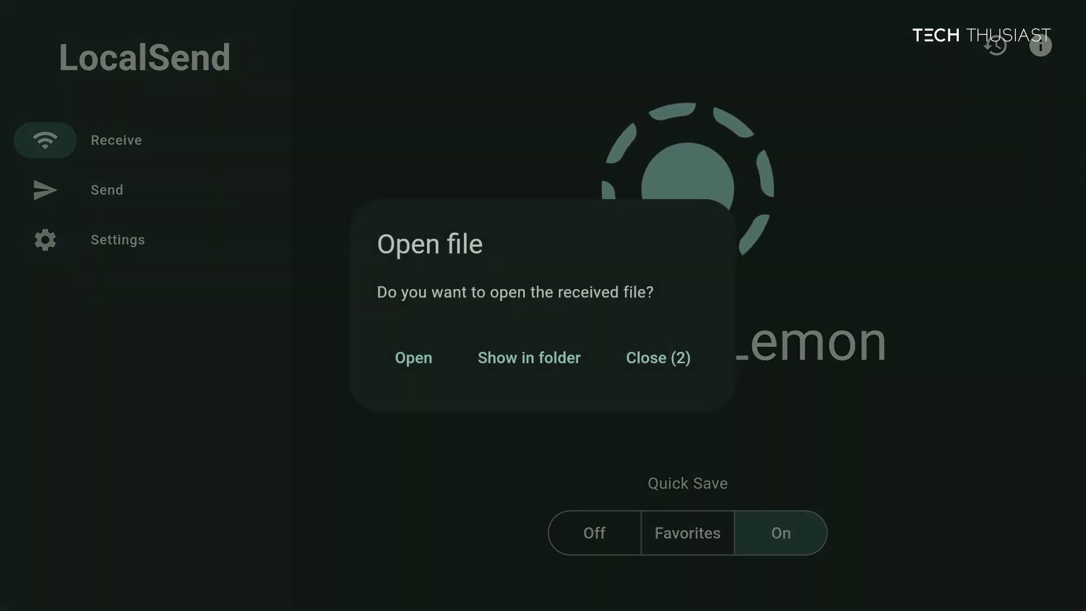
left_click(656, 358)
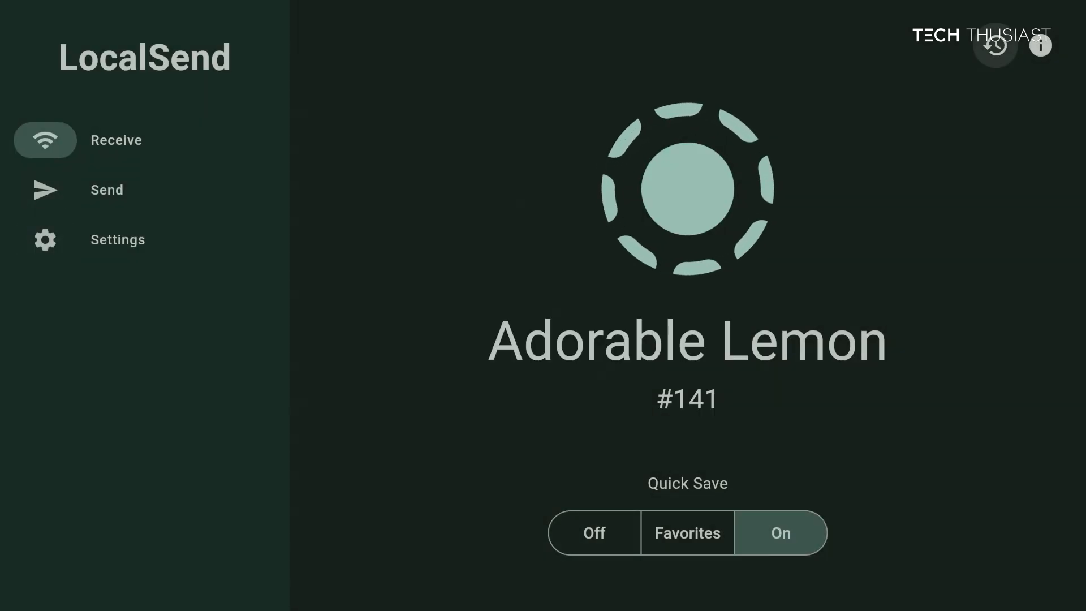
left_click(994, 46)
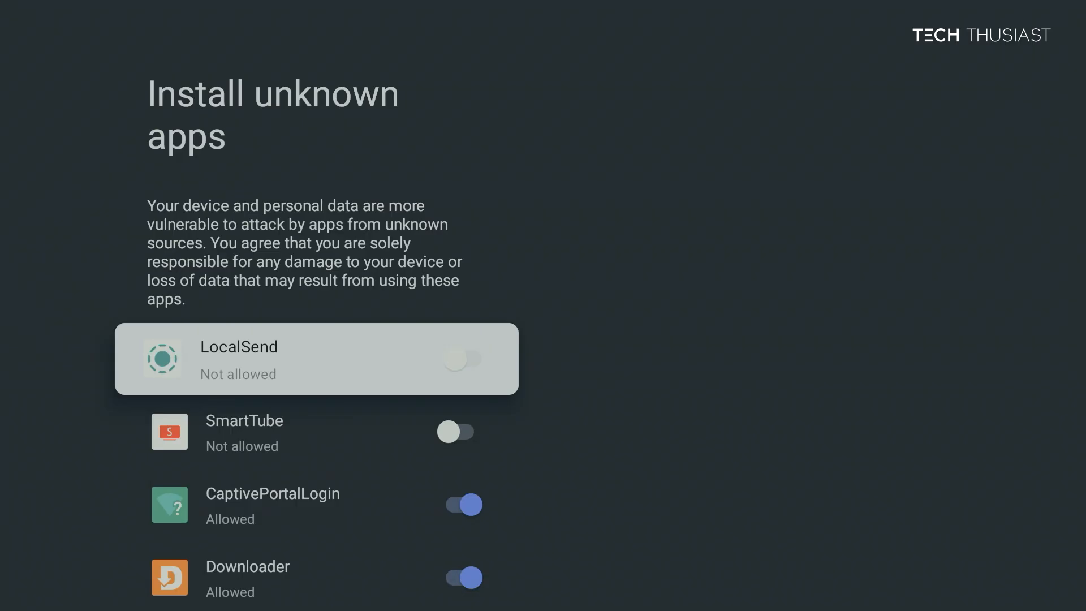
Step: Permit LocalSend to install unknown apps, install MiXplorer and return home
left_click(465, 359)
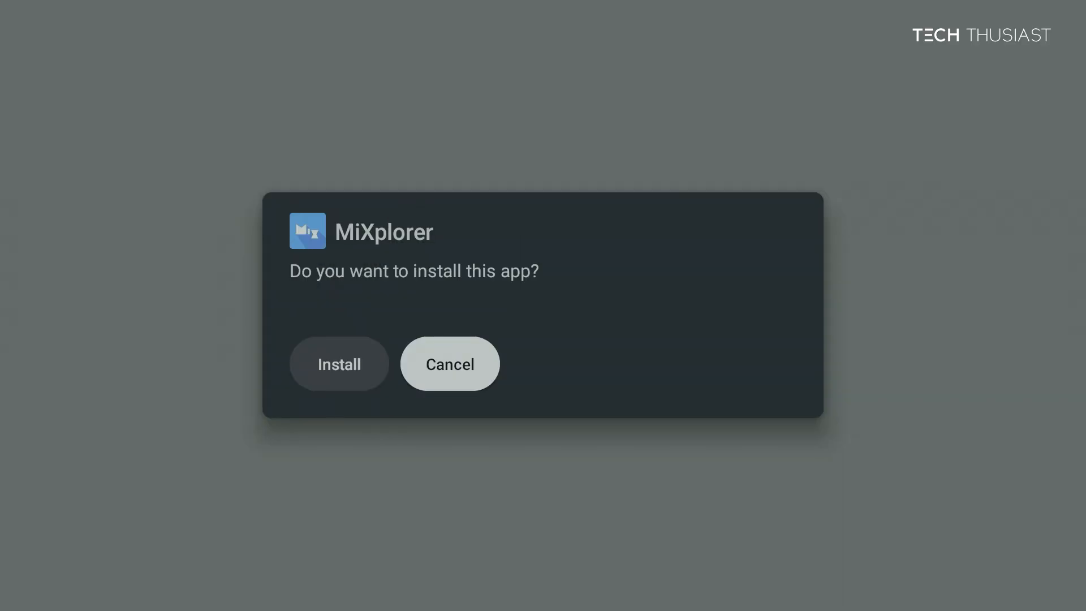
left_click(339, 363)
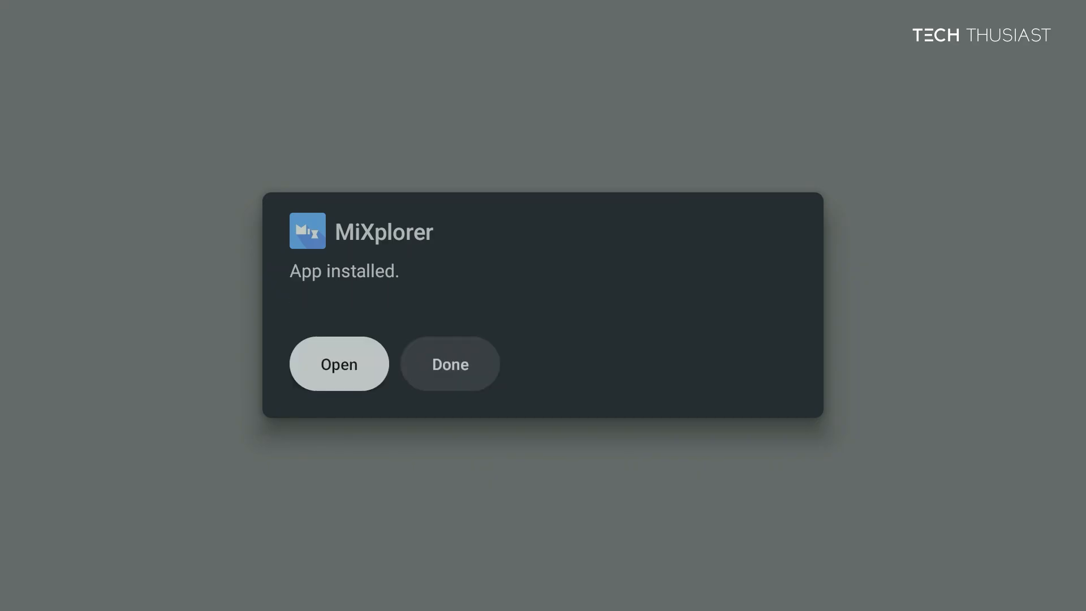
left_click(449, 363)
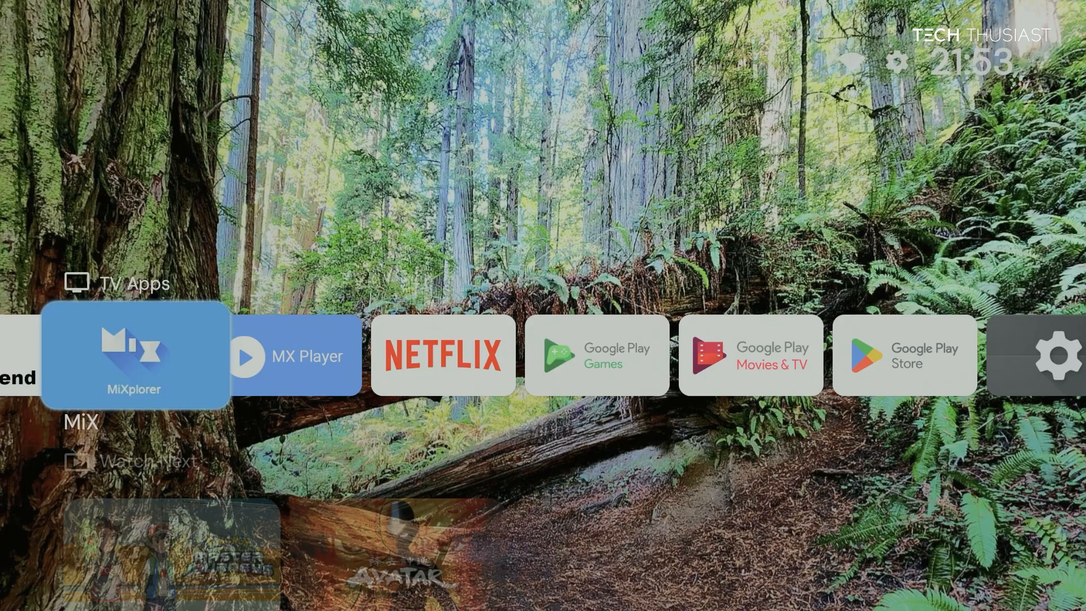
Step: Accept MiXplorer's privacy policy, grant it all-files access and browse internal storage
left_click(135, 355)
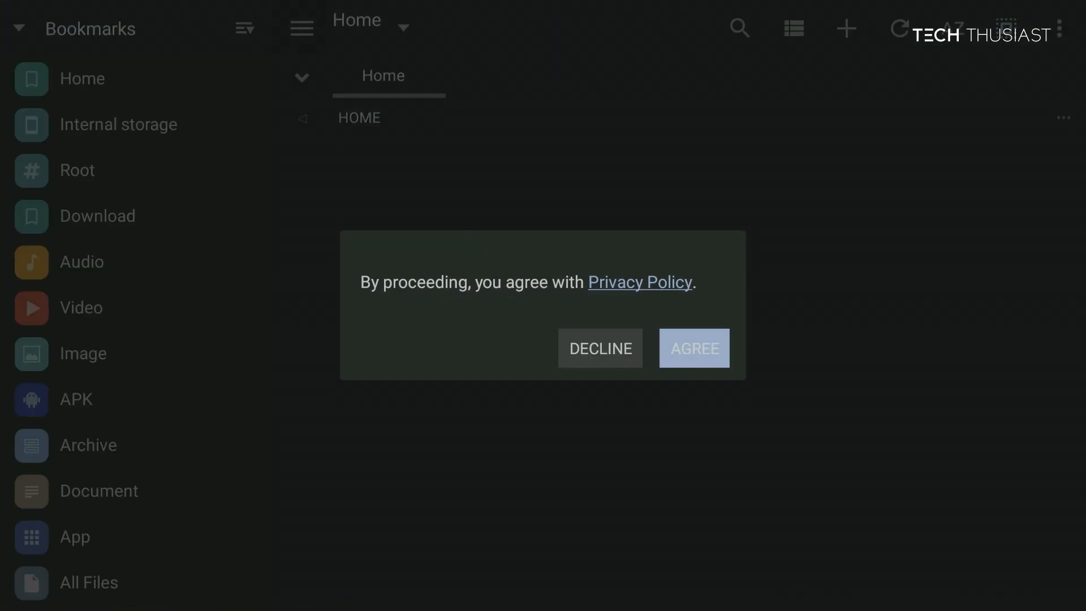
left_click(693, 348)
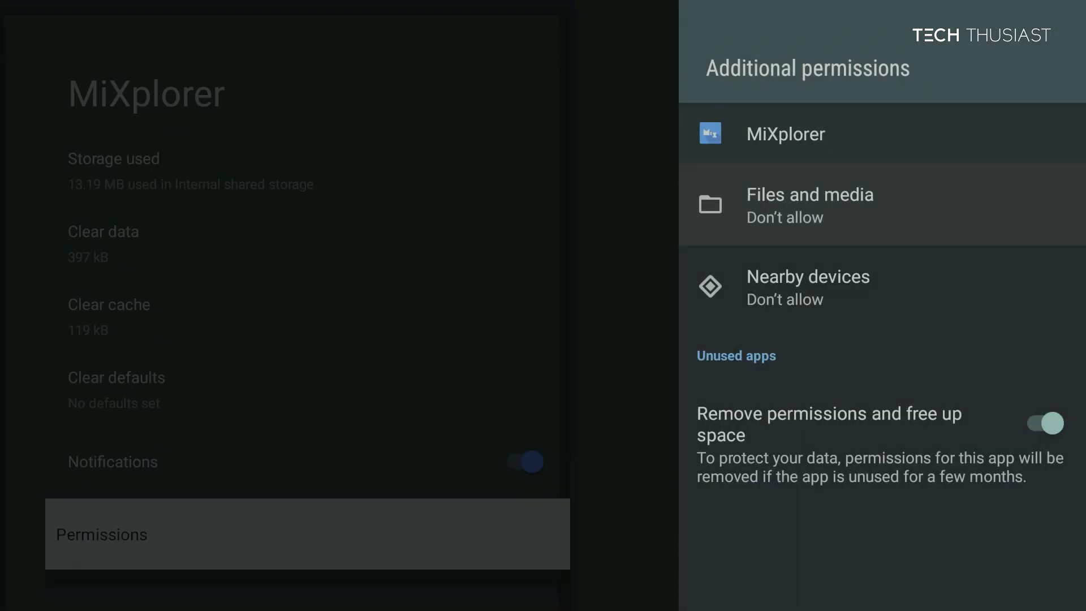
left_click(809, 205)
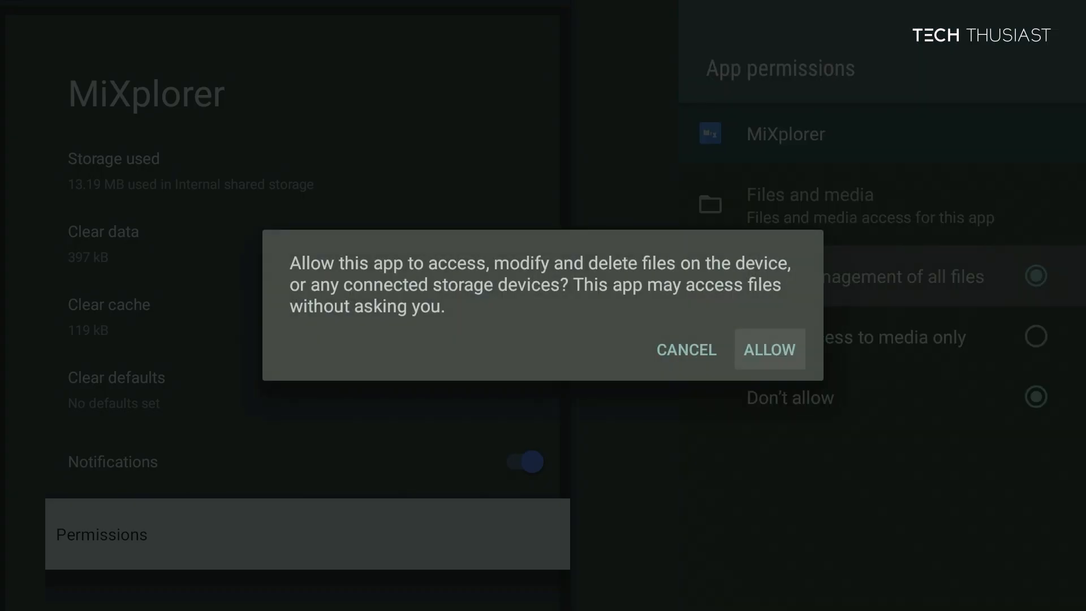
left_click(769, 349)
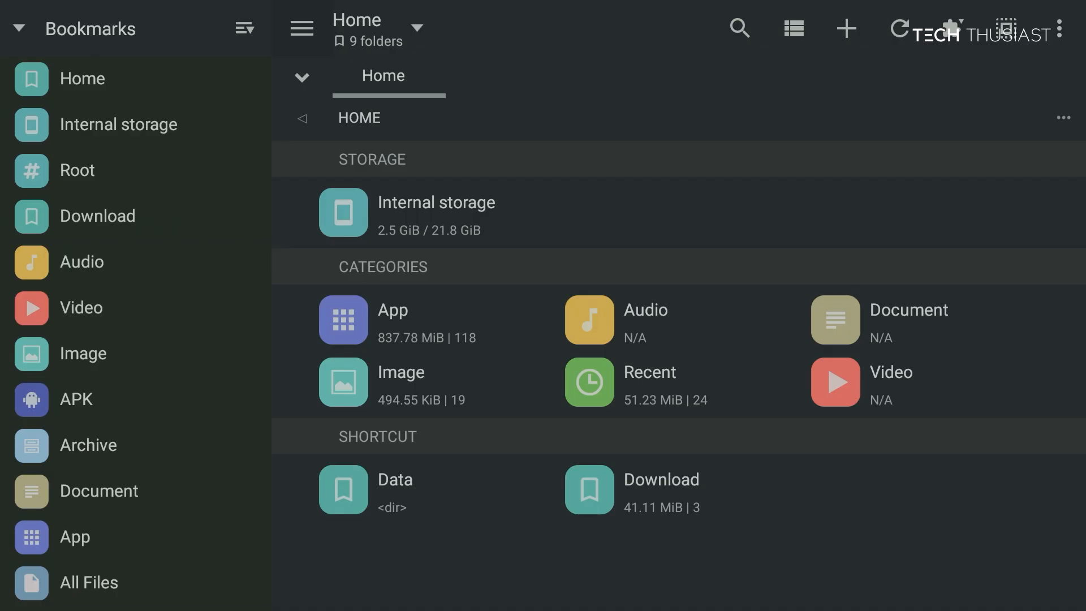
left_click(118, 124)
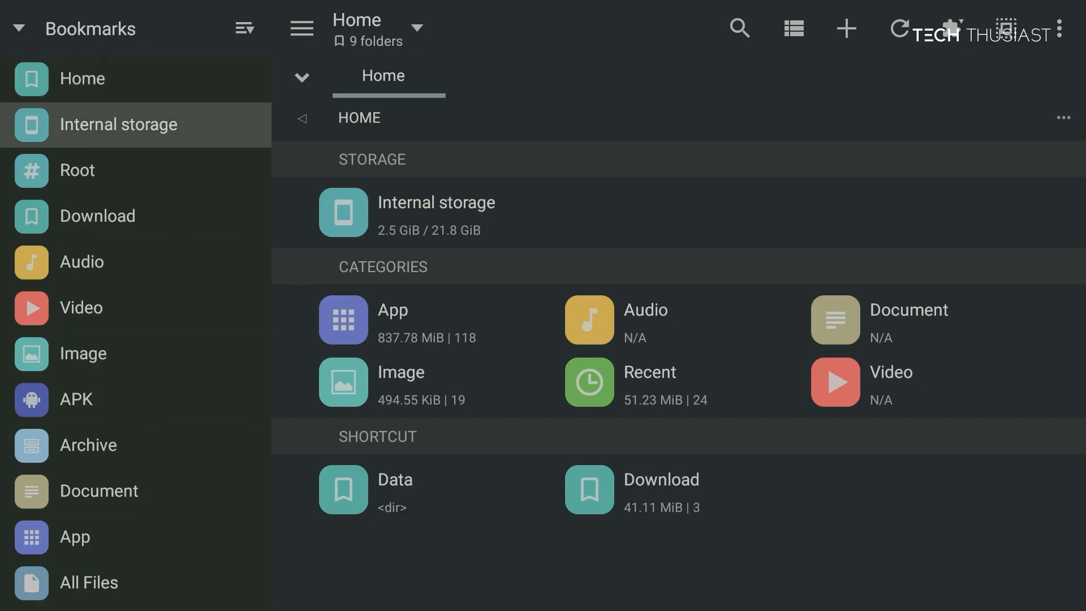